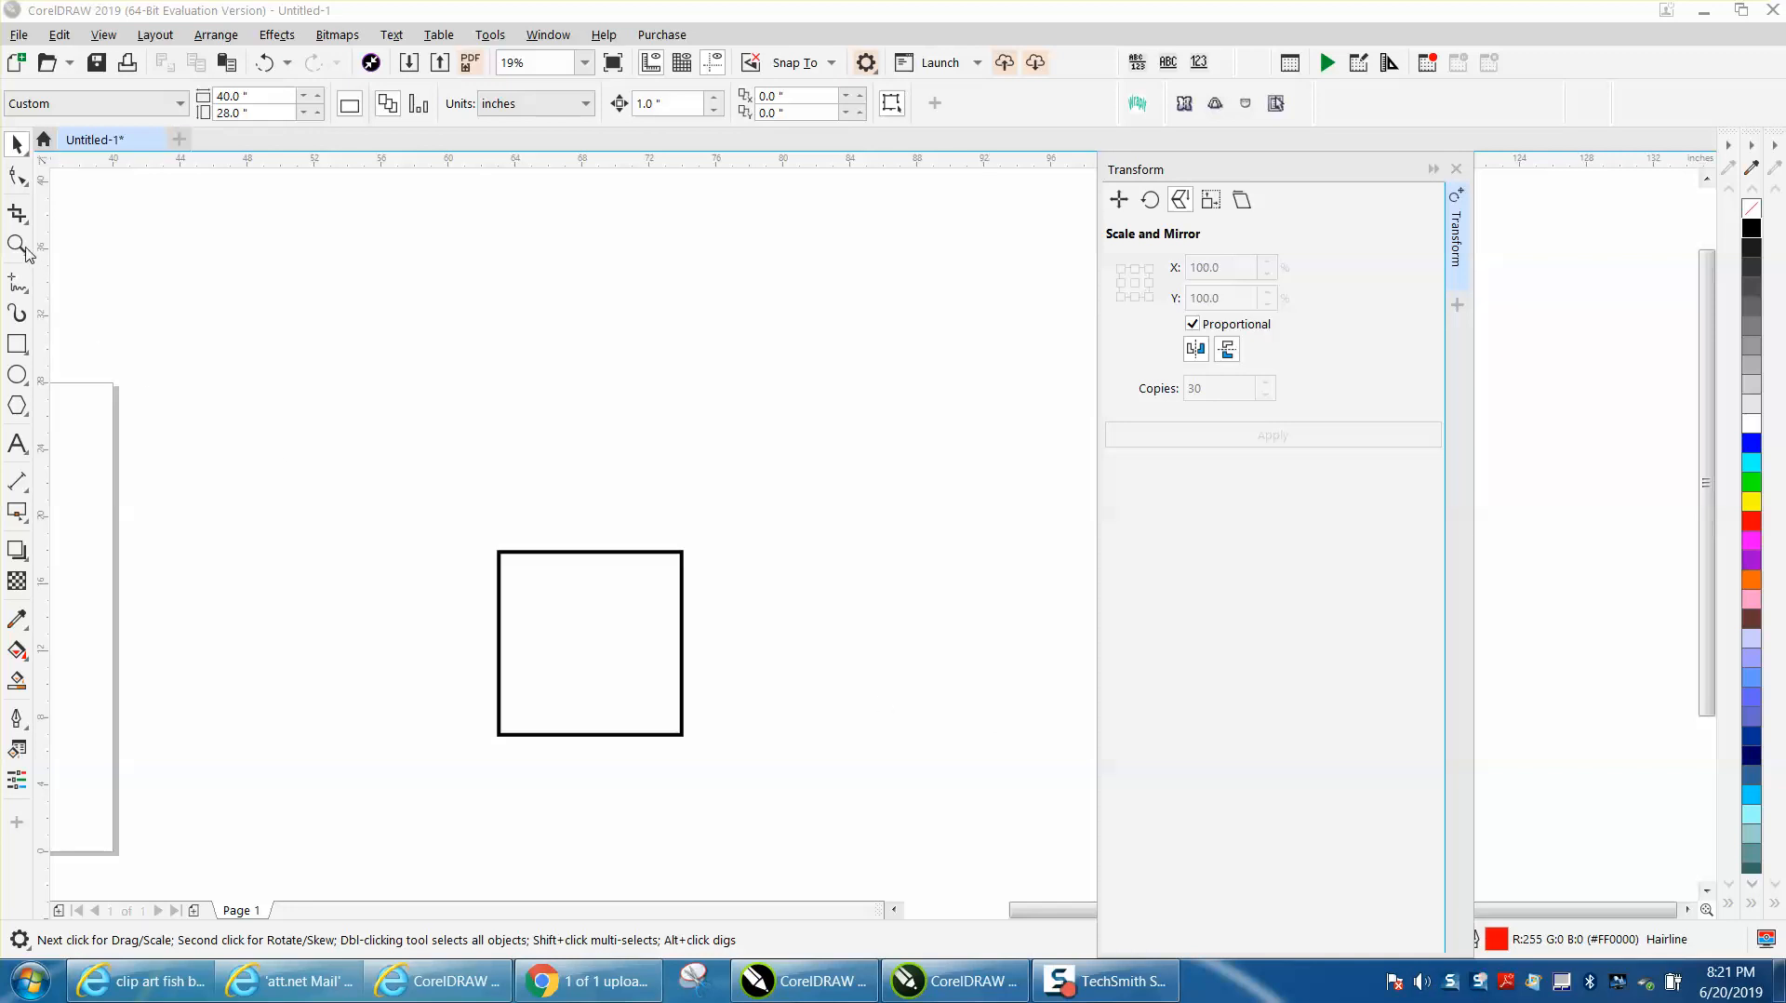
pyautogui.moveTo(499, 308)
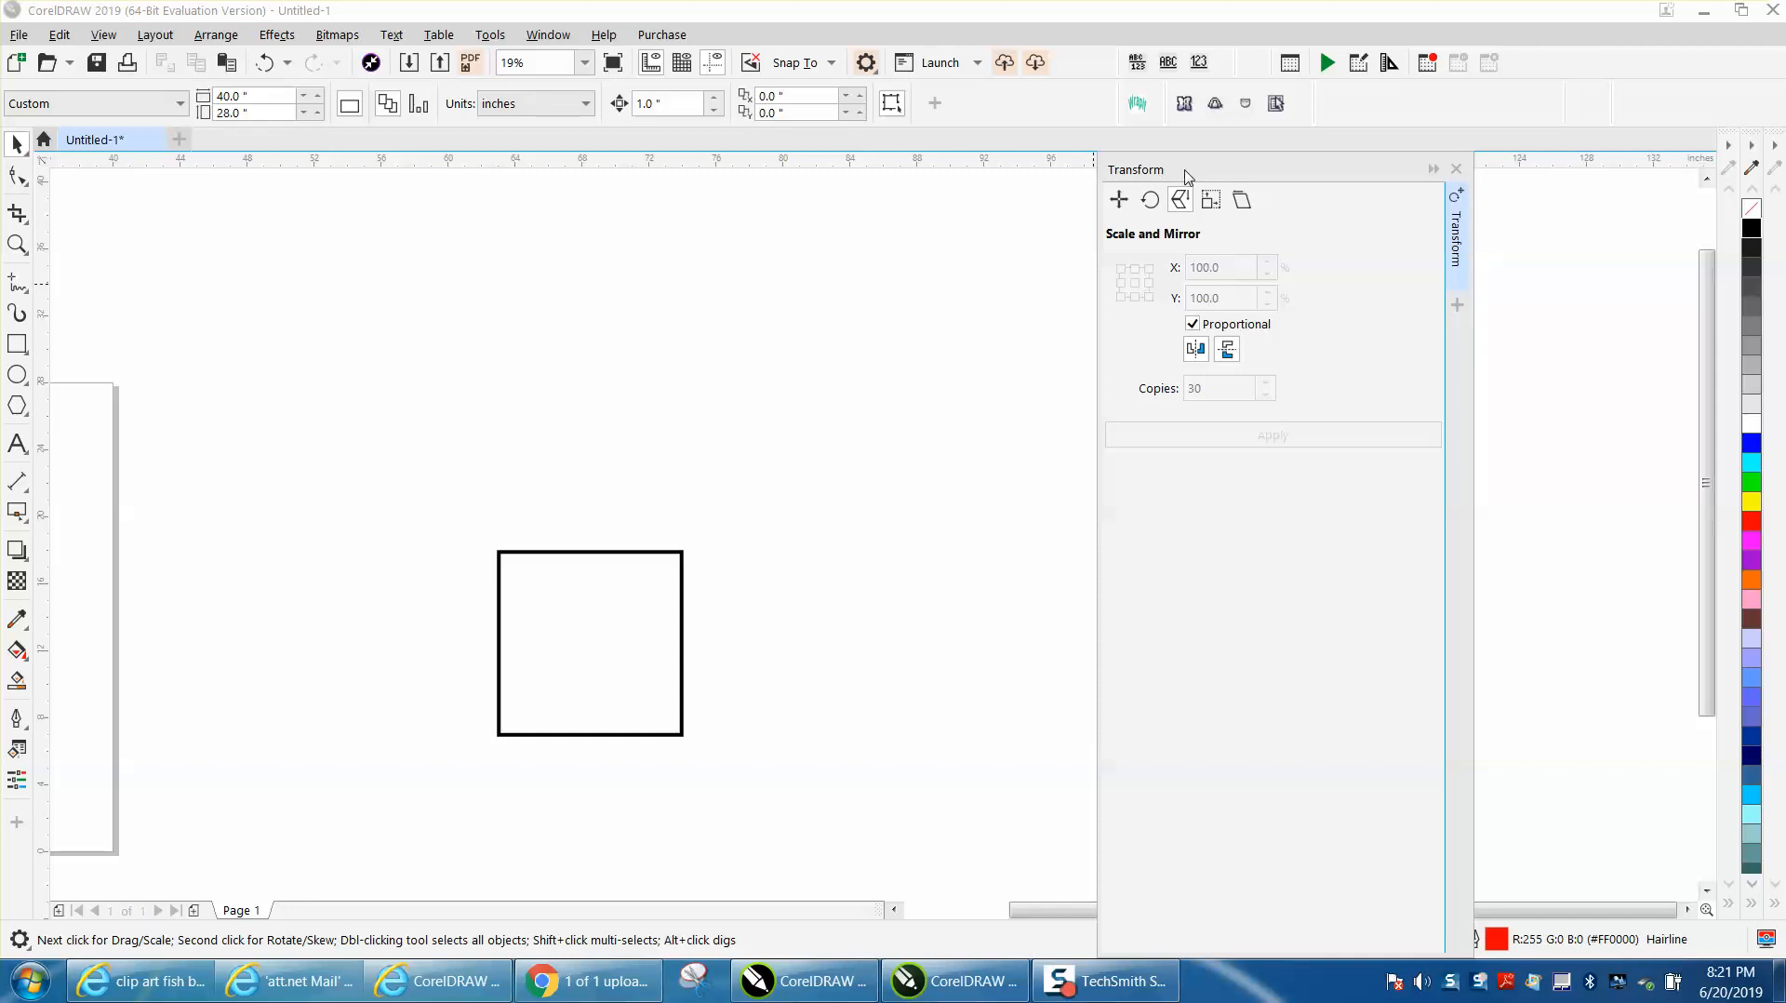
pyautogui.moveTo(1180, 189)
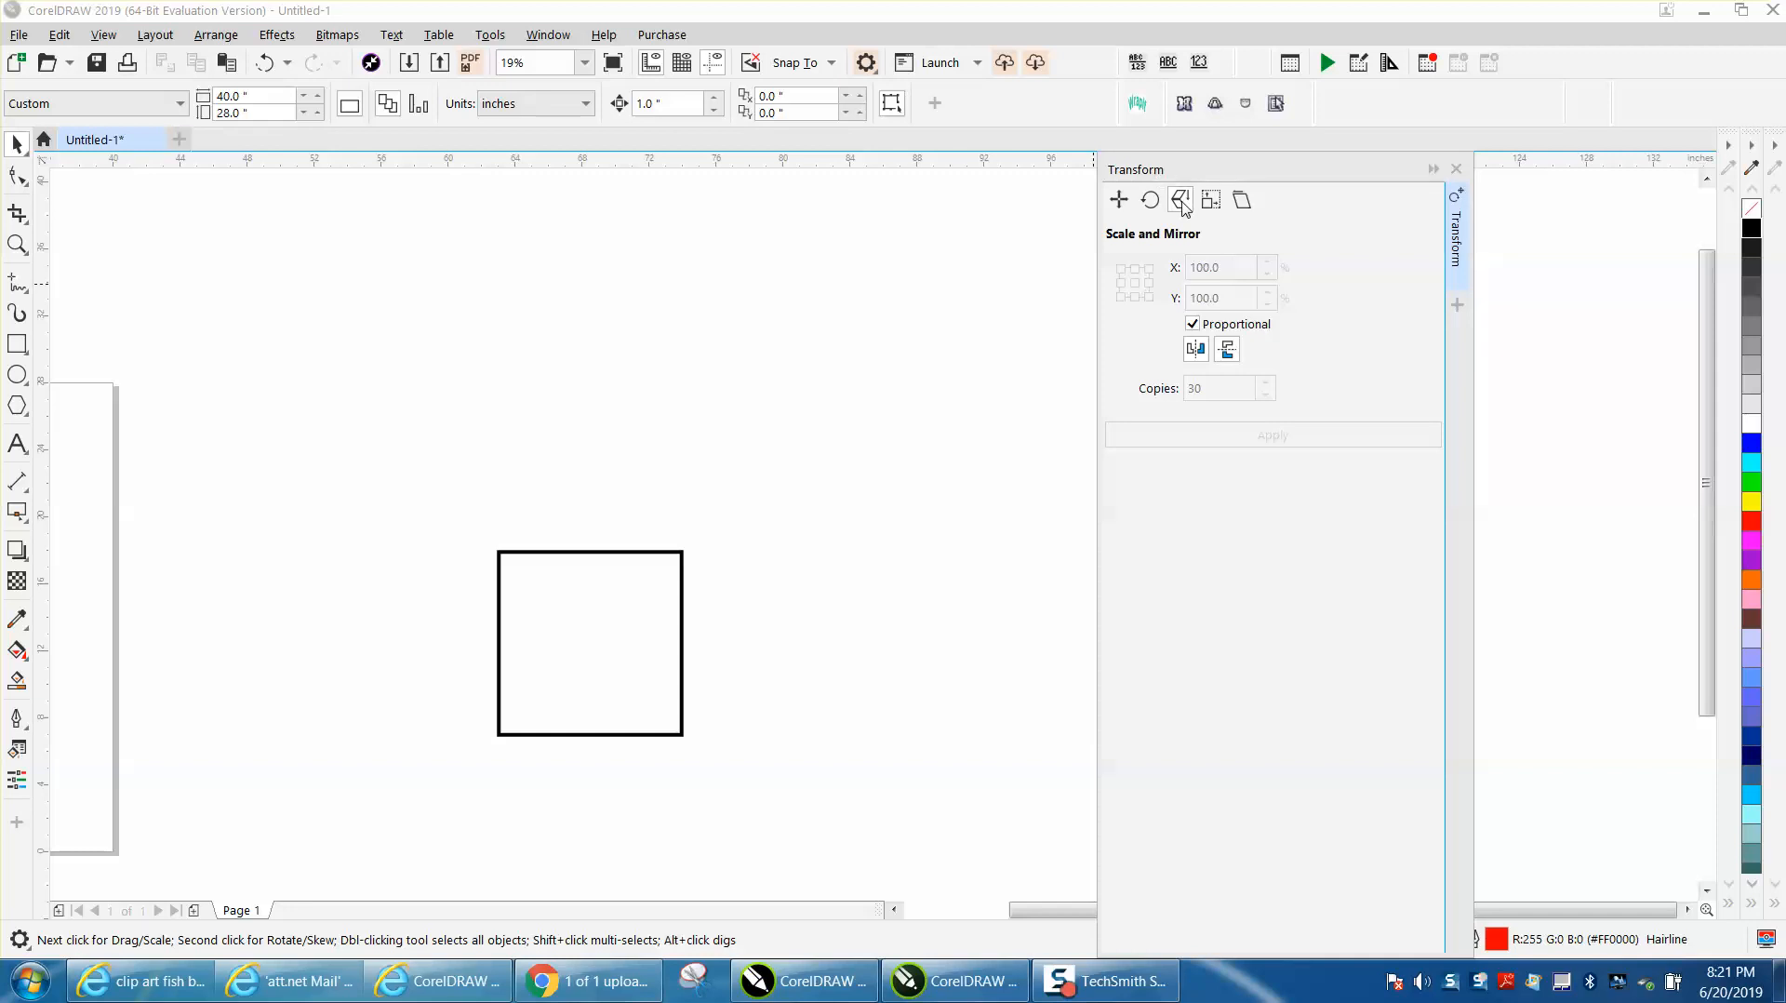
# Try five same-size copies of the square stacked from the top-center anchor, then undo them.
pyautogui.click(588, 642)
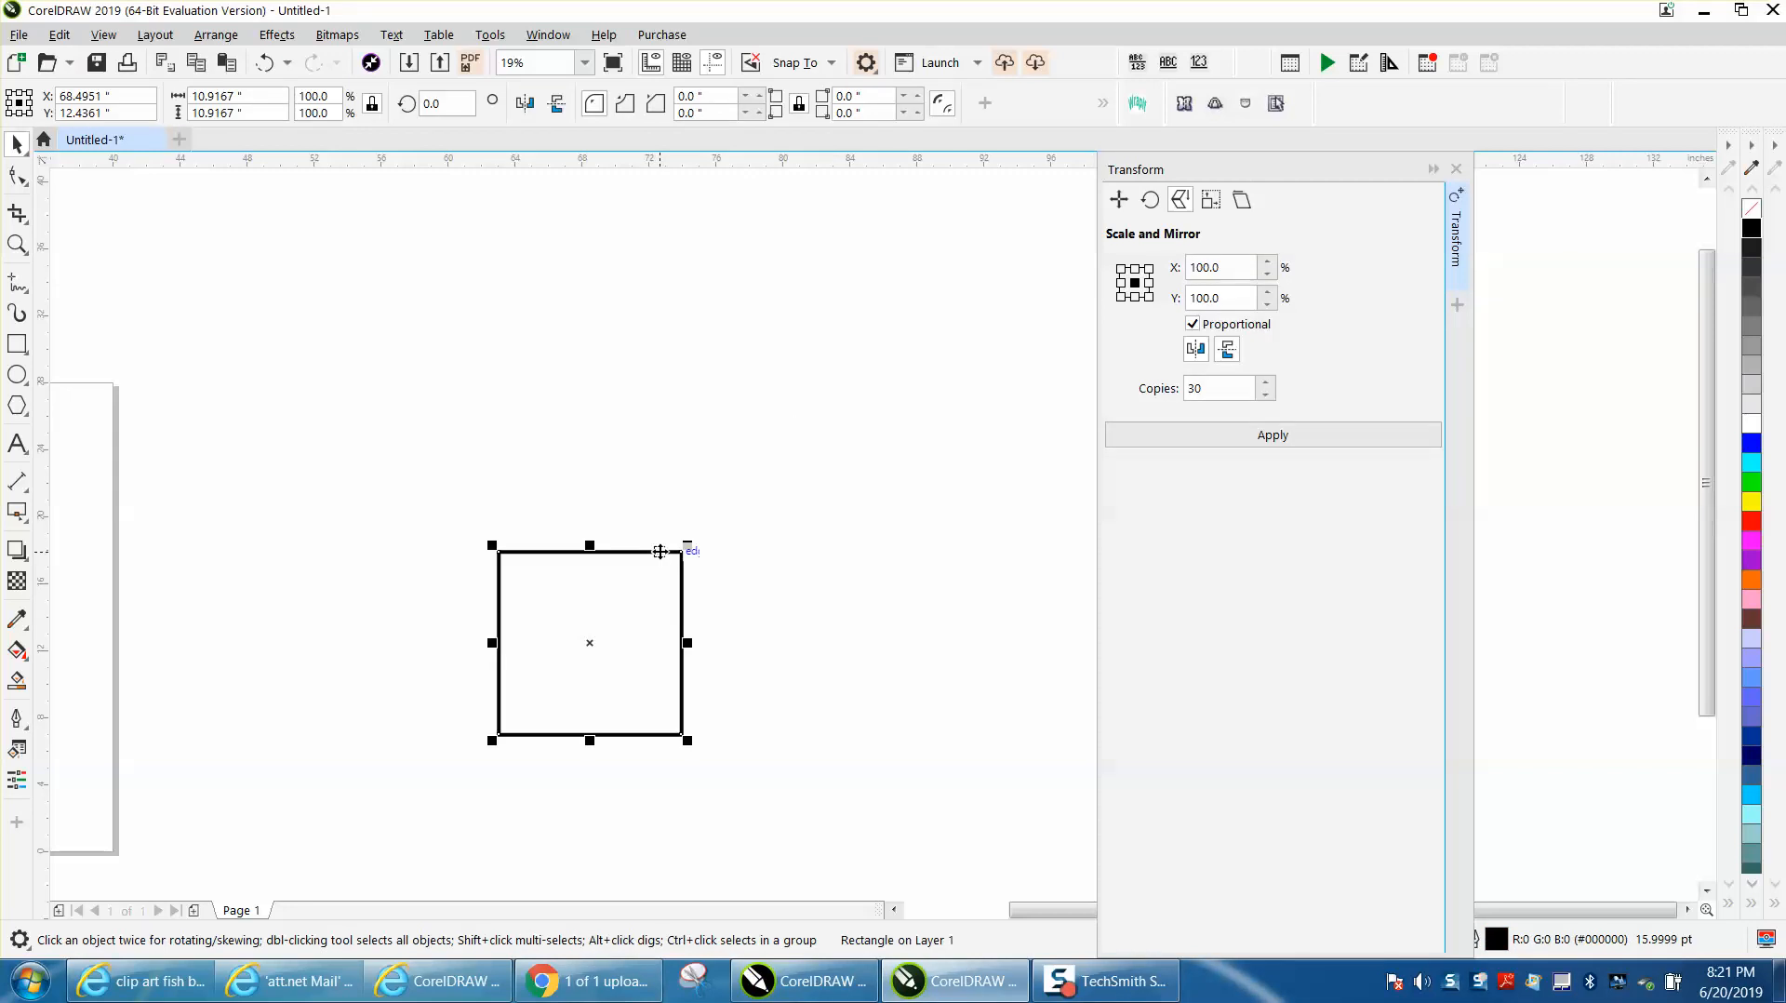
pyautogui.moveTo(1110, 330)
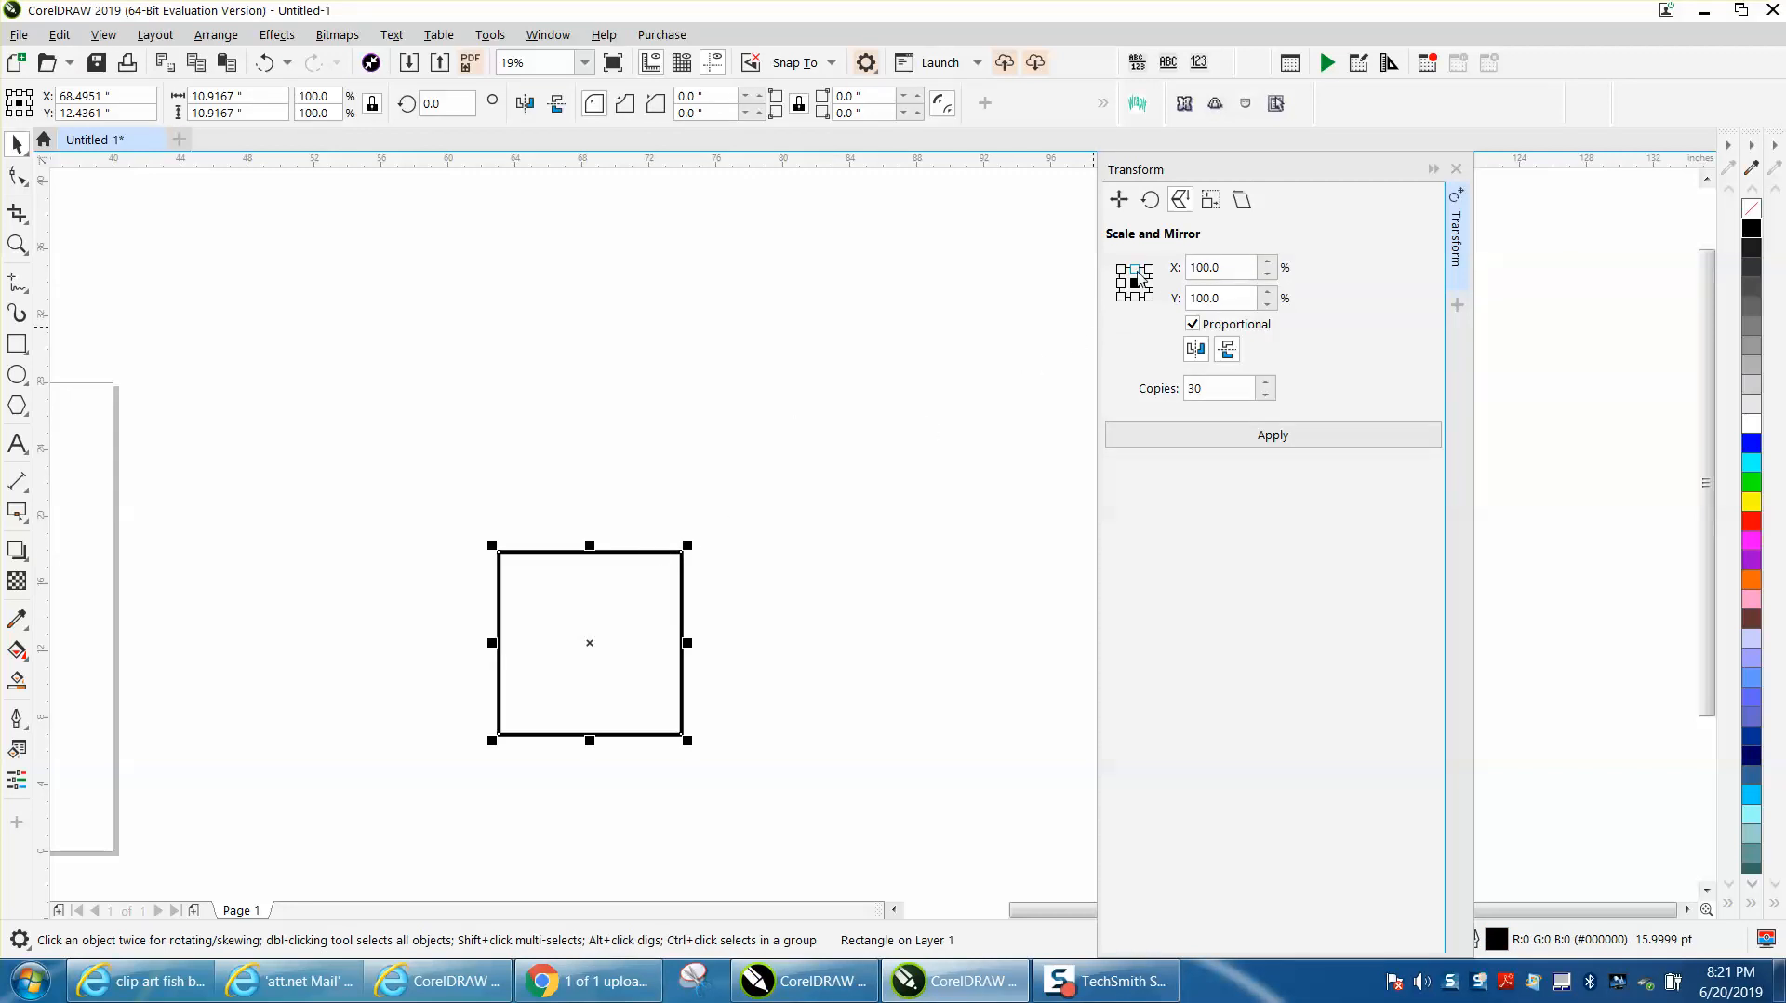
pyautogui.tripleClick(1219, 387)
pyautogui.write('5')
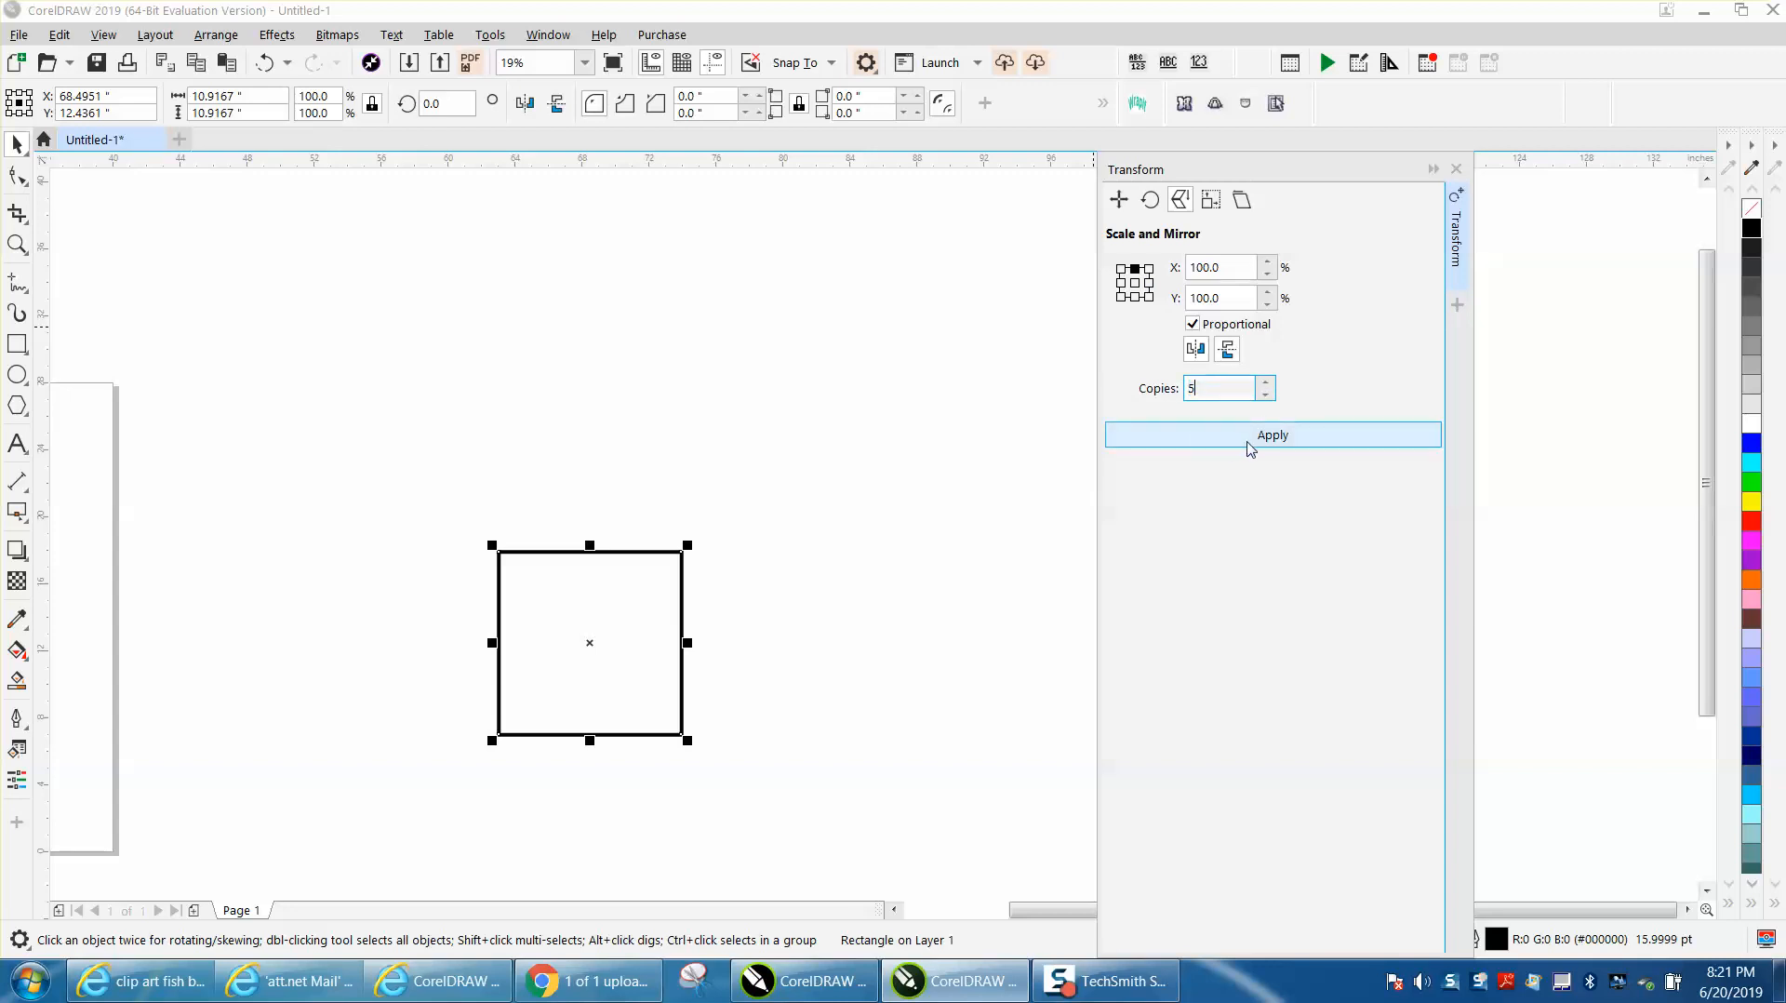
pyautogui.click(1272, 434)
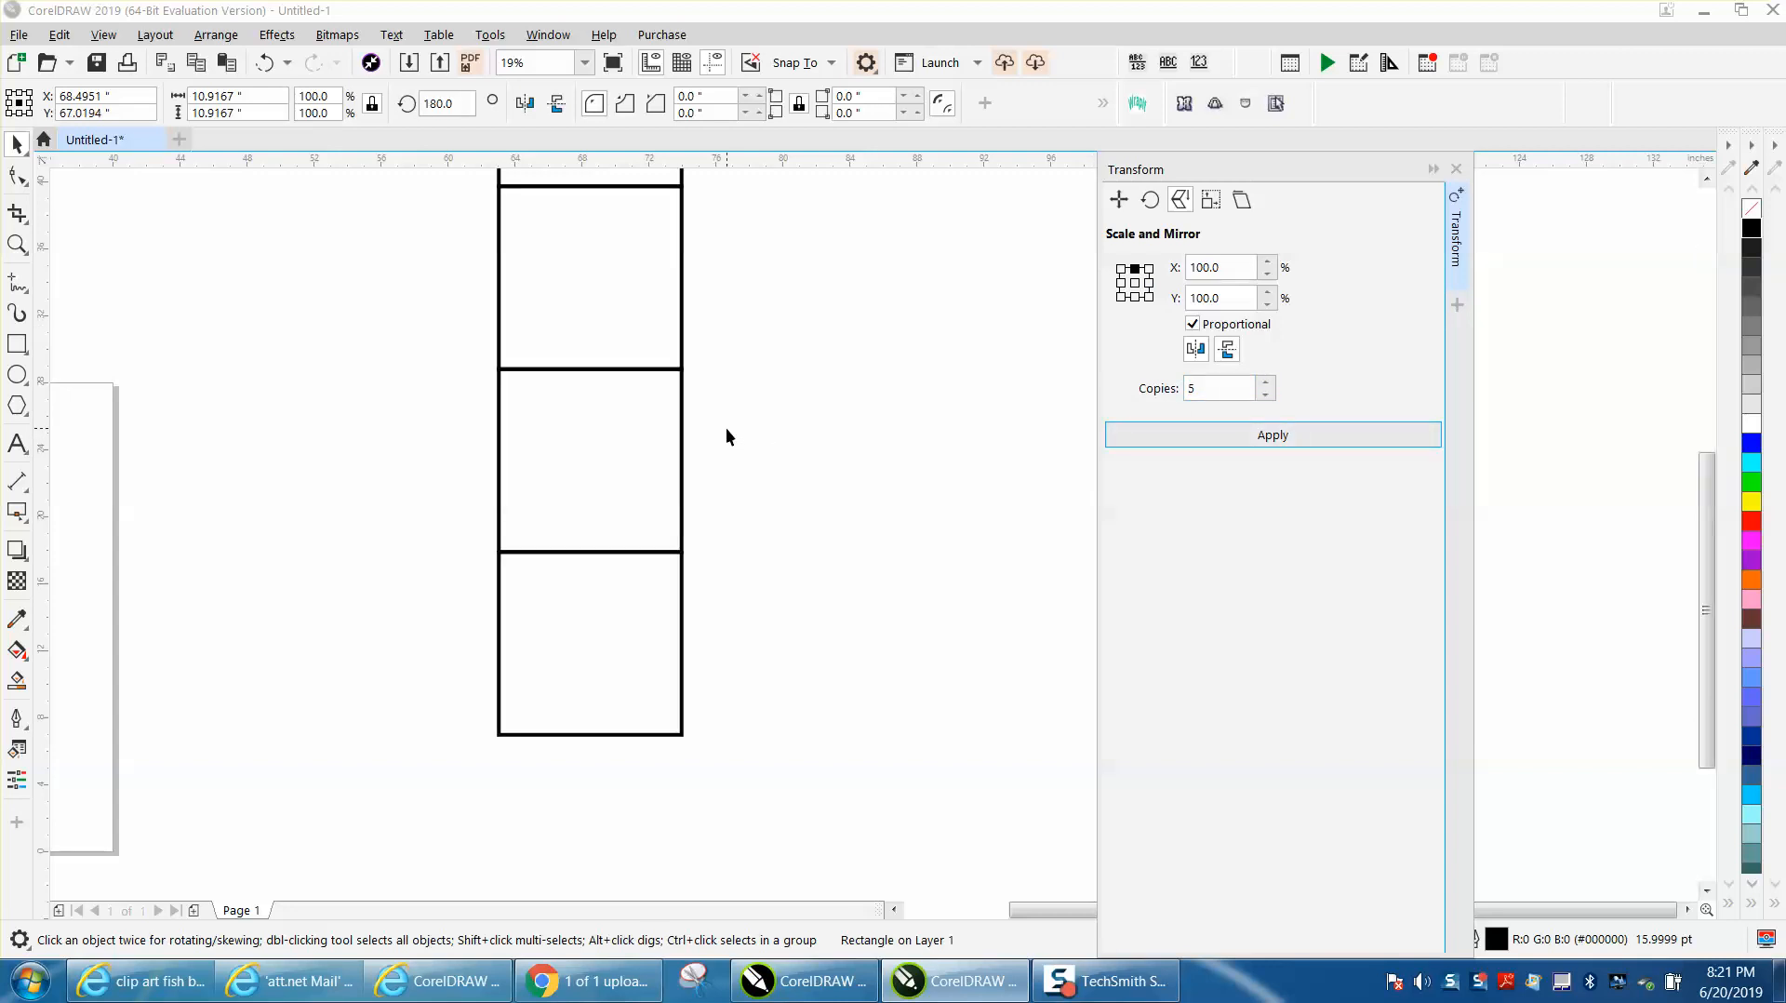
pyautogui.click(264, 63)
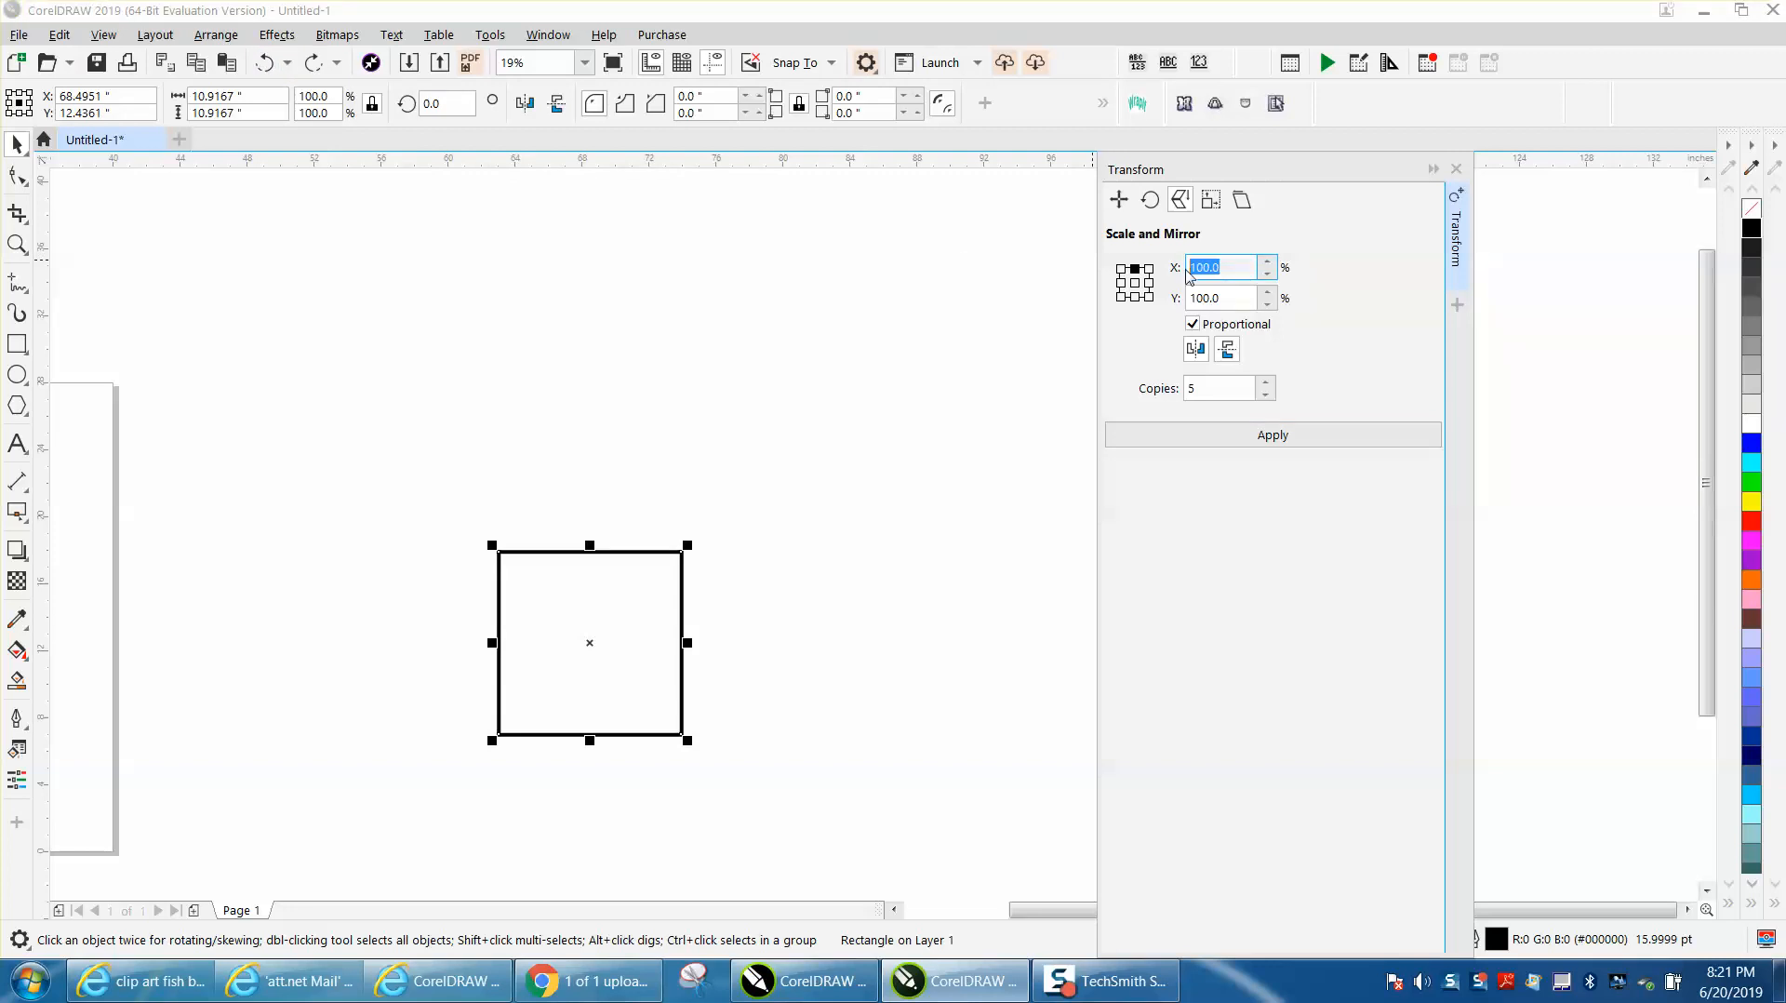
# Scale and Mirror X and Y to 50% and apply five stacked half-size copies.
pyautogui.write('95')
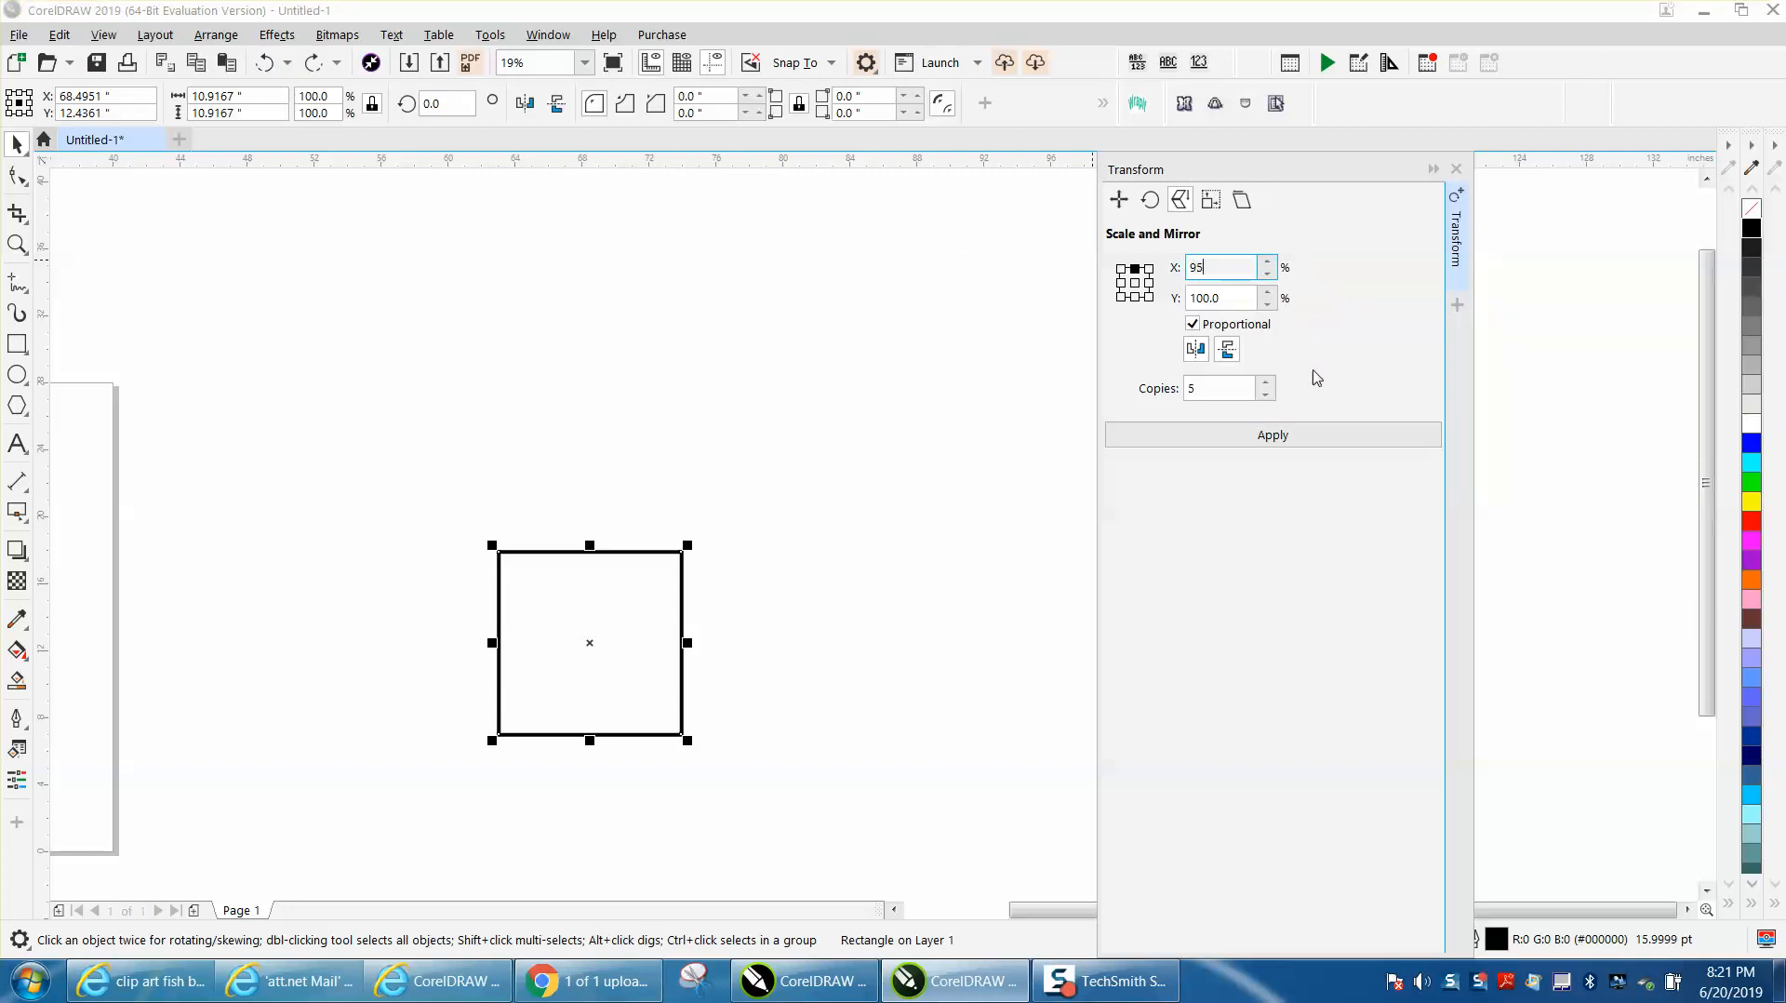
pyautogui.click(1273, 434)
pyautogui.write('50')
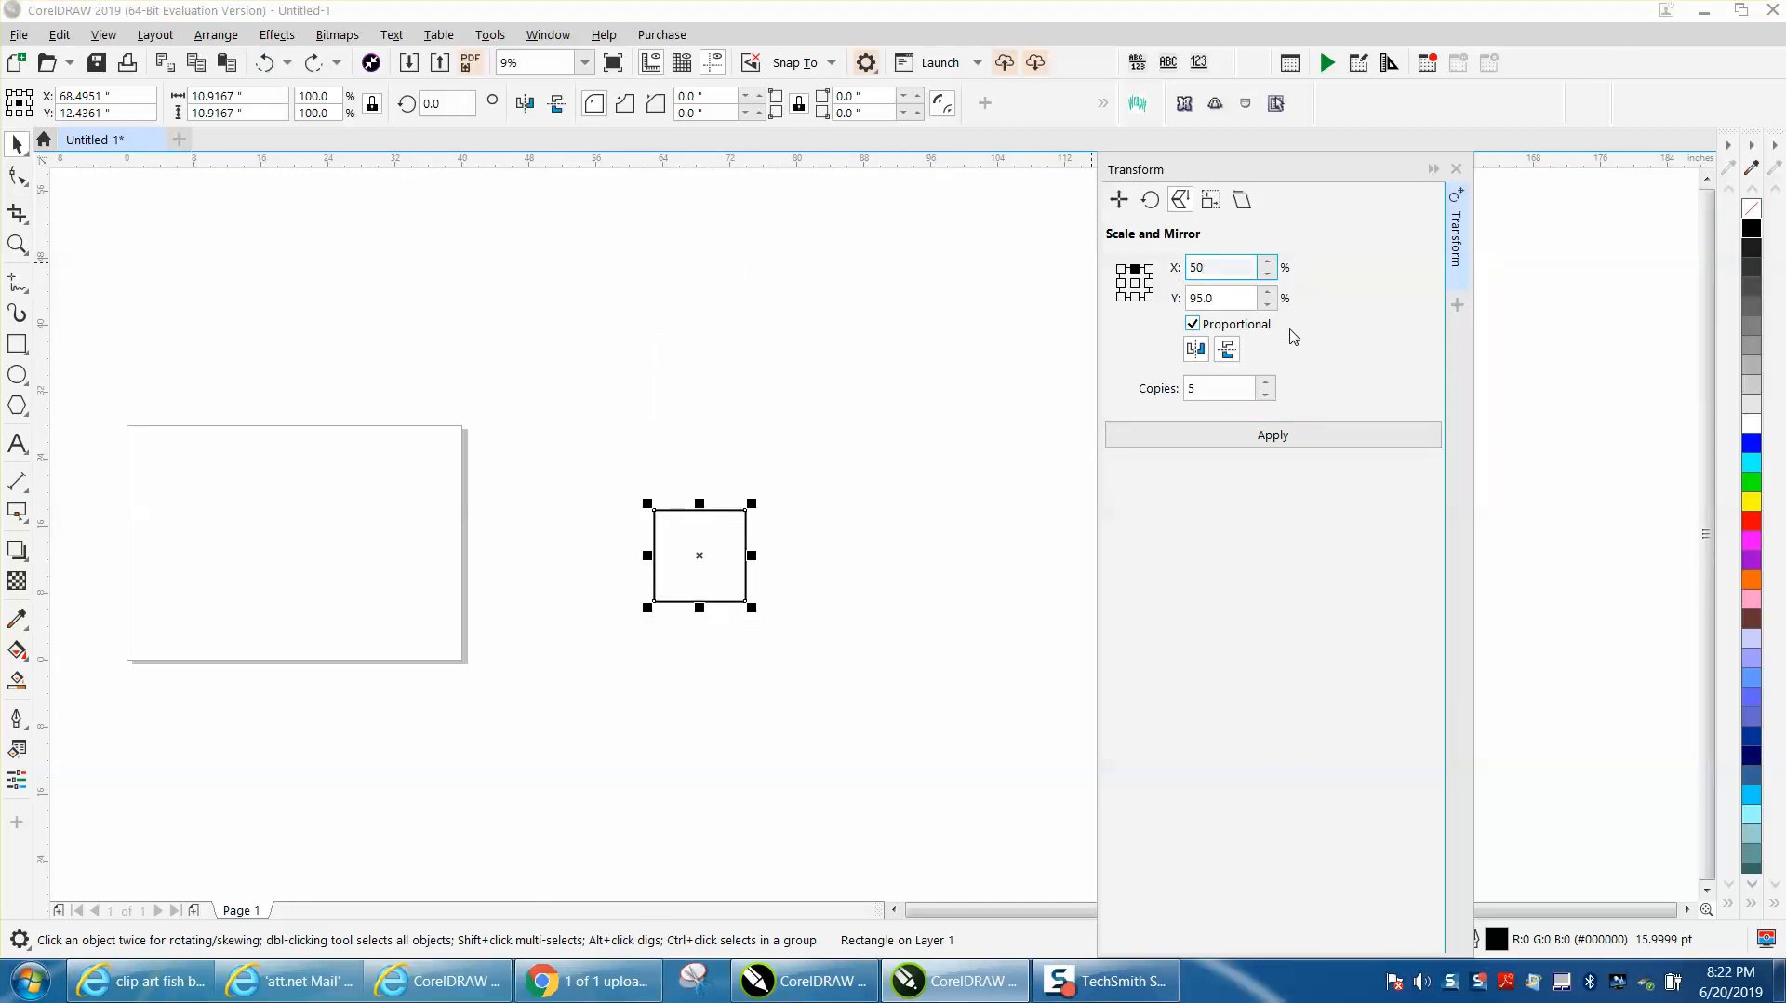
pyautogui.click(1272, 434)
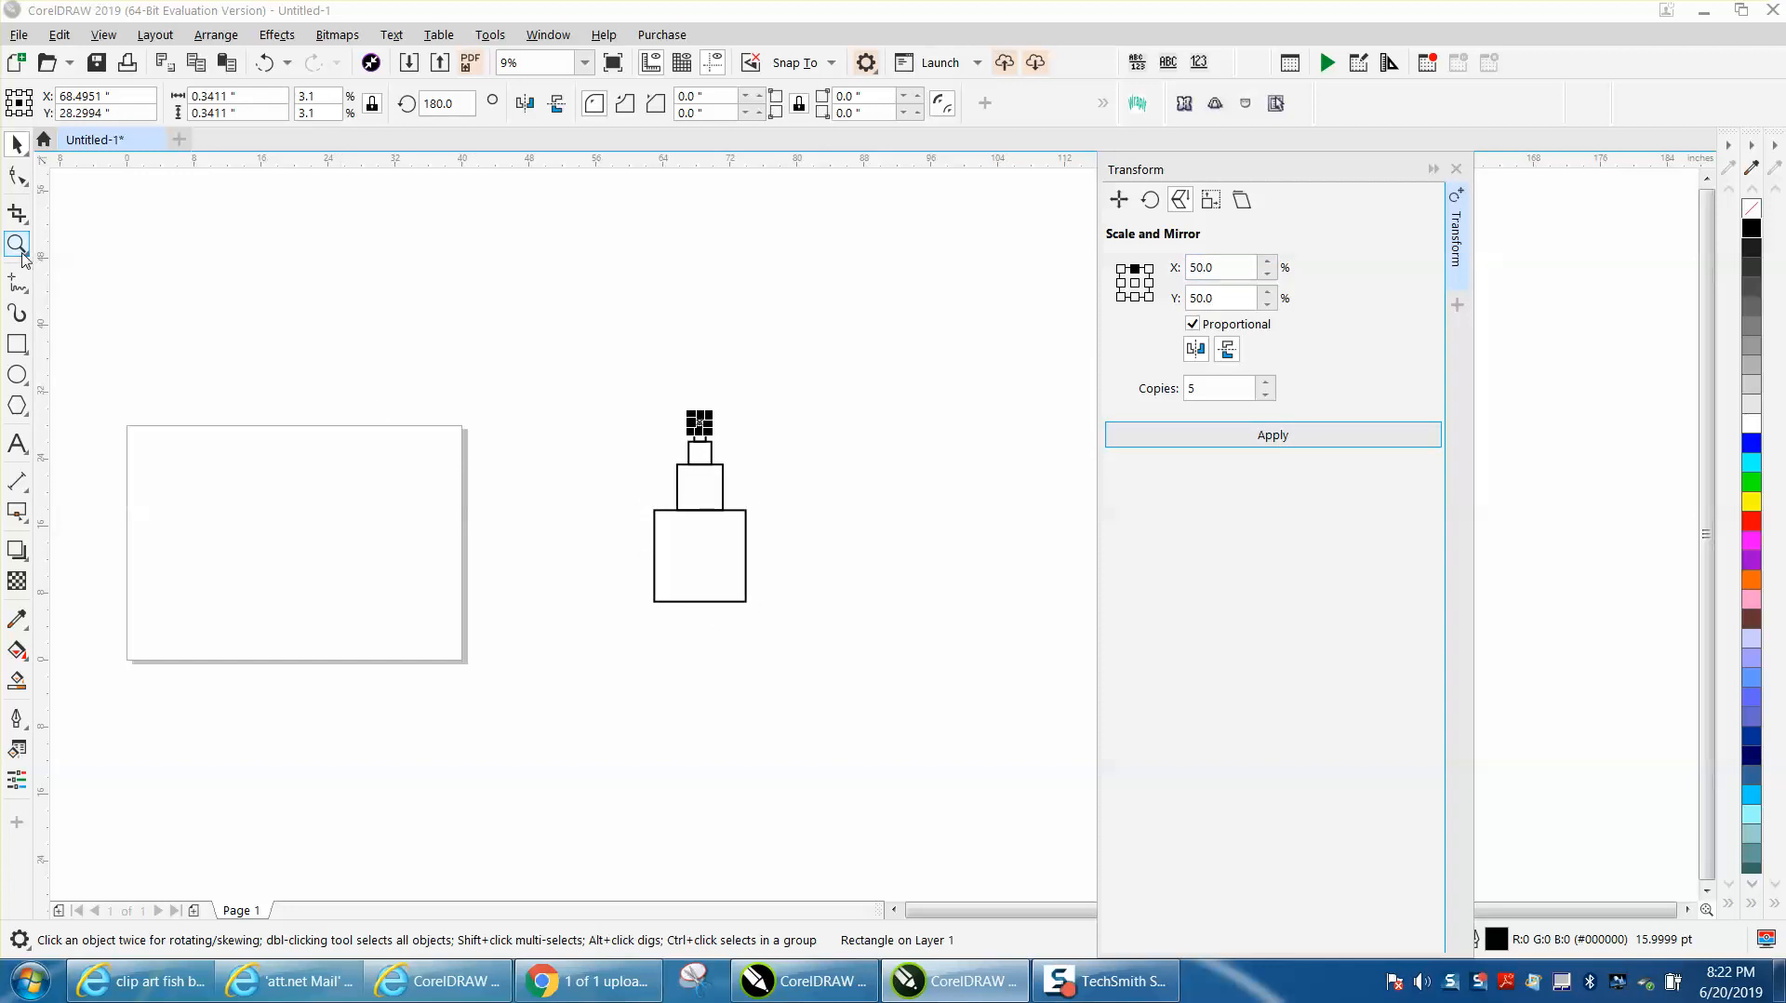
pyautogui.click(17, 243)
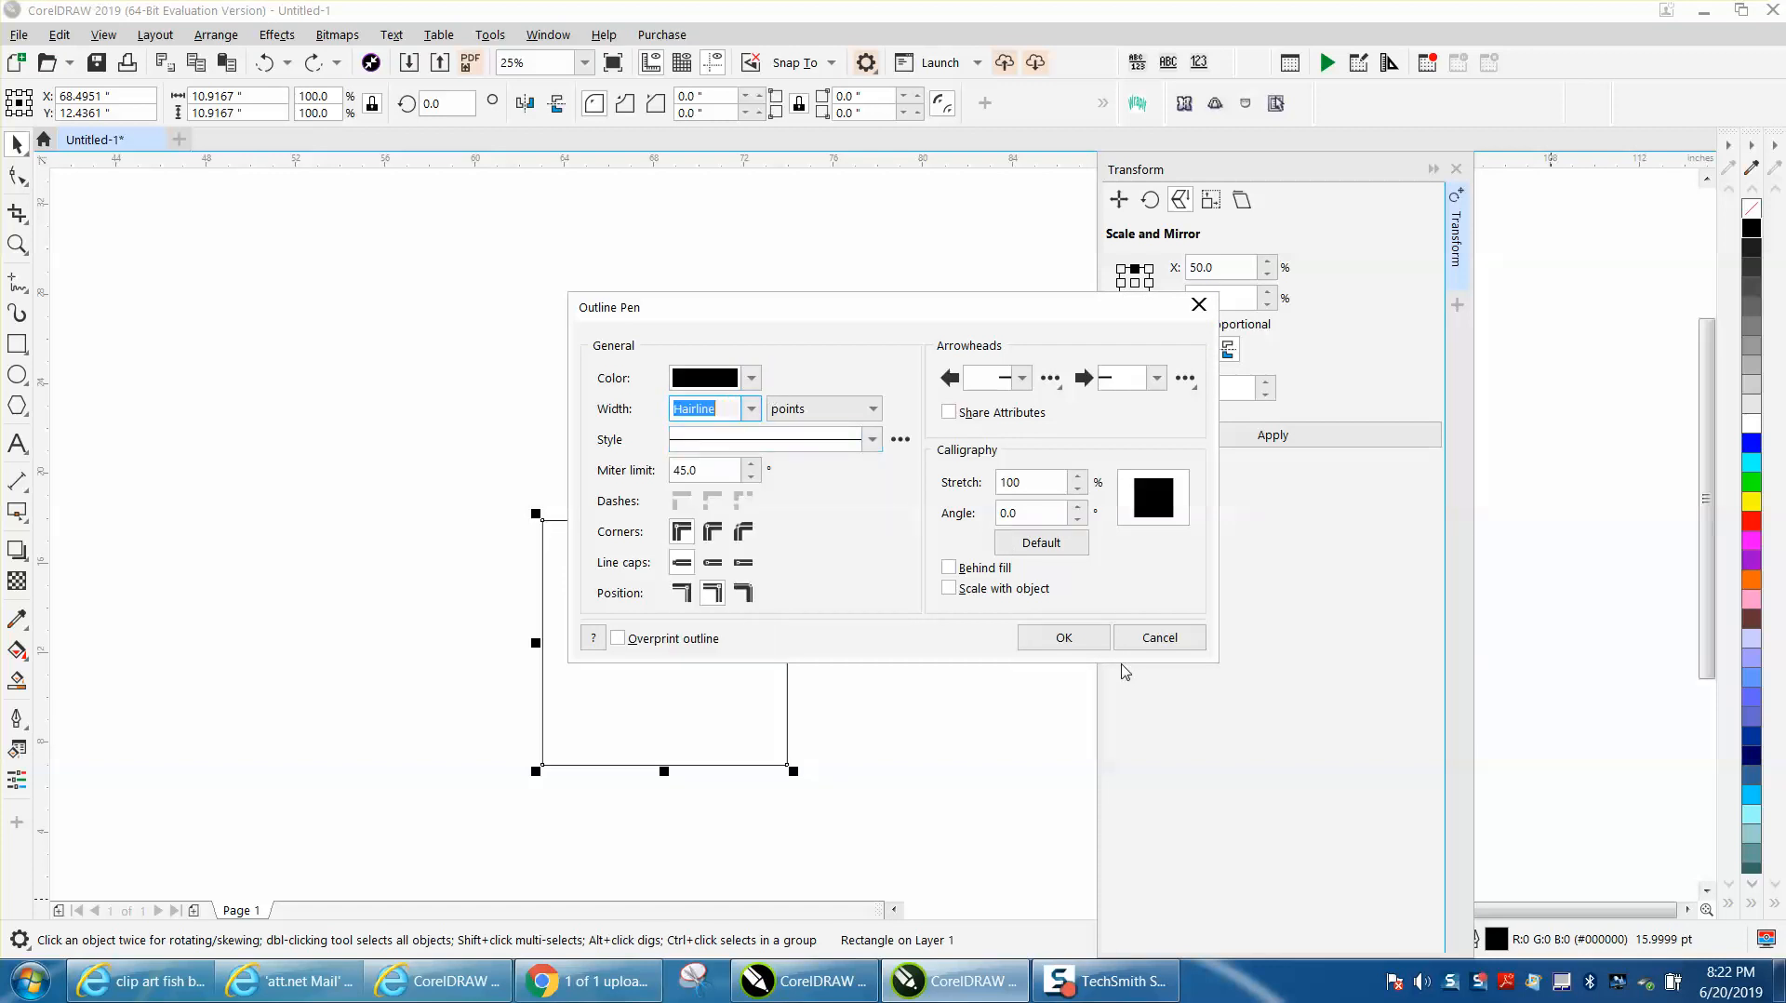
# Set the square's Outline Pen width to Hairline and confirm.
pyautogui.click(1061, 637)
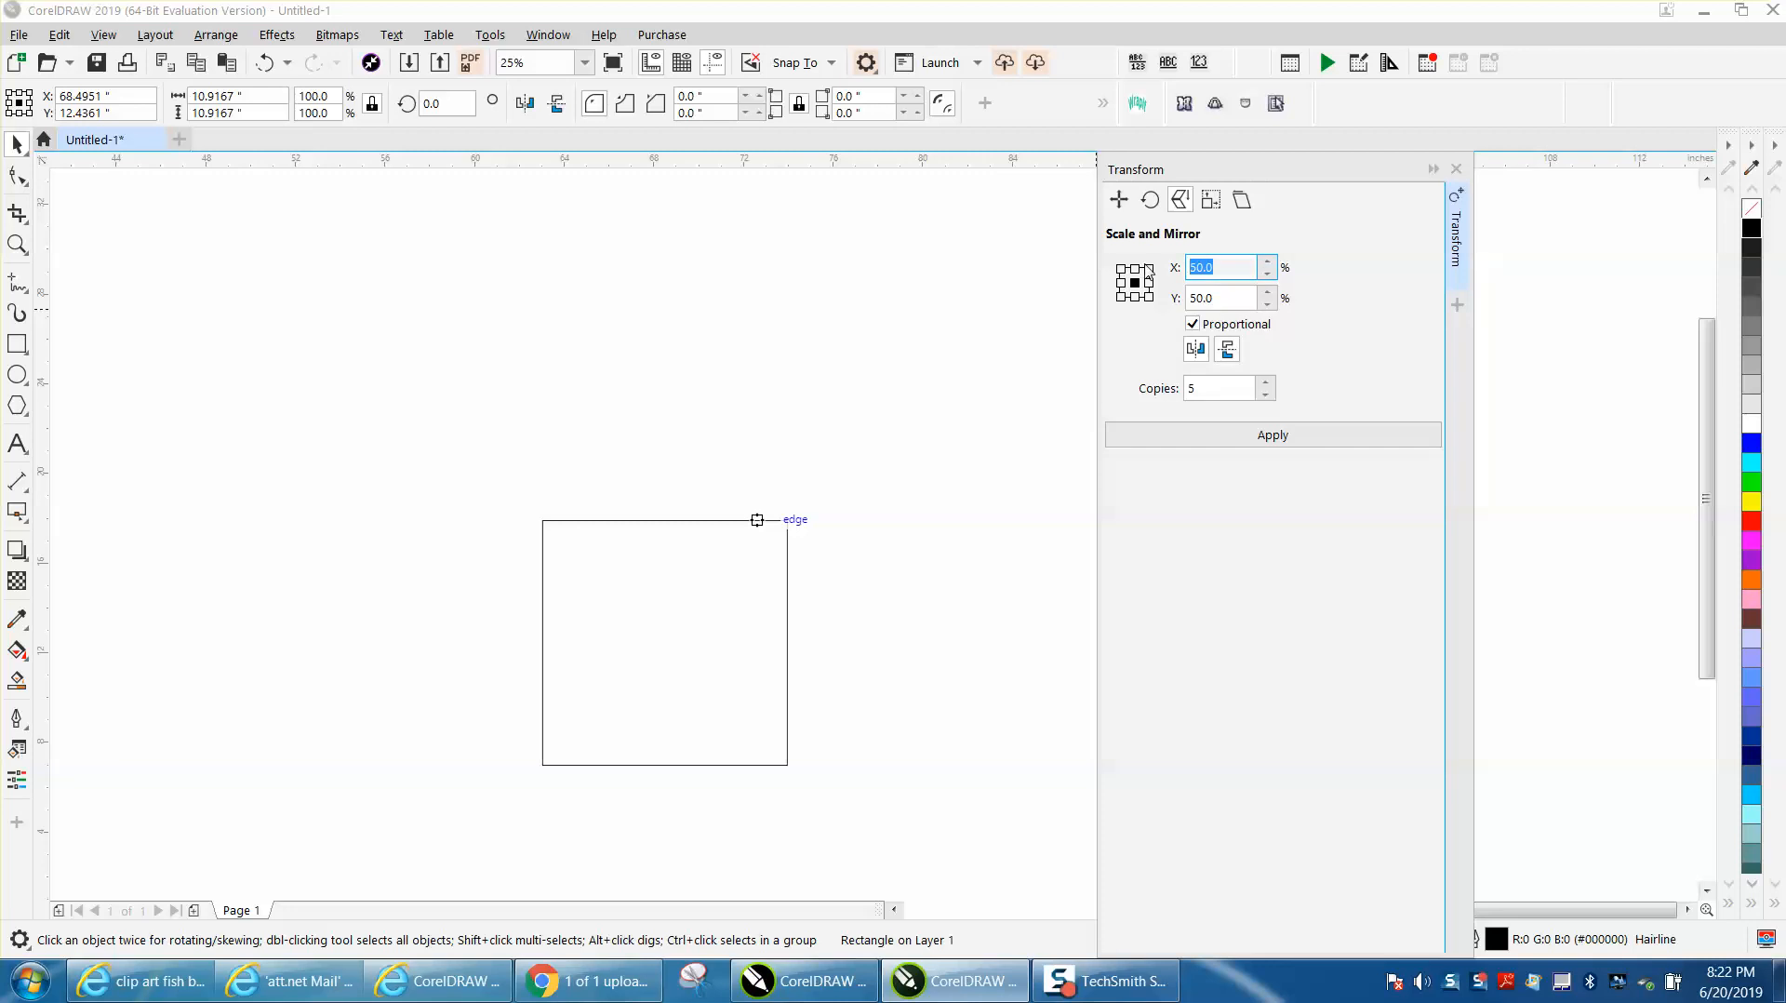
# Try 300 concentric copies at 99% scale from the center anchor, then remove them.
pyautogui.write('99')
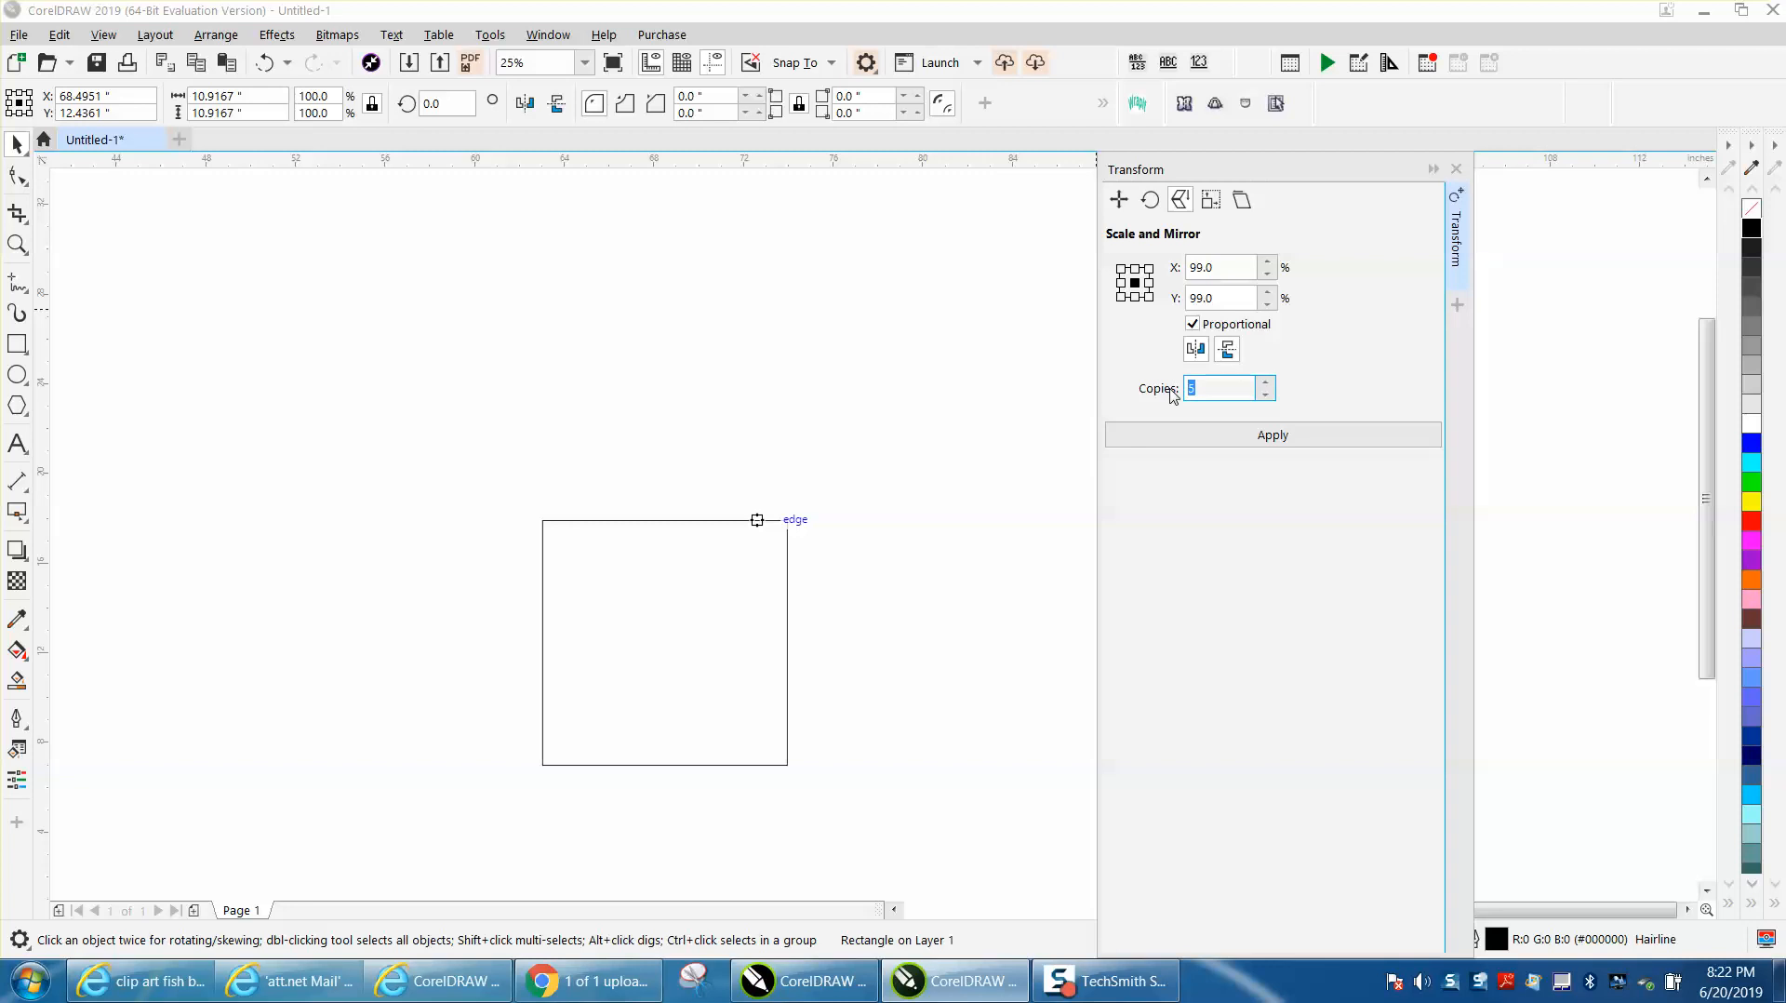
pyautogui.write('30')
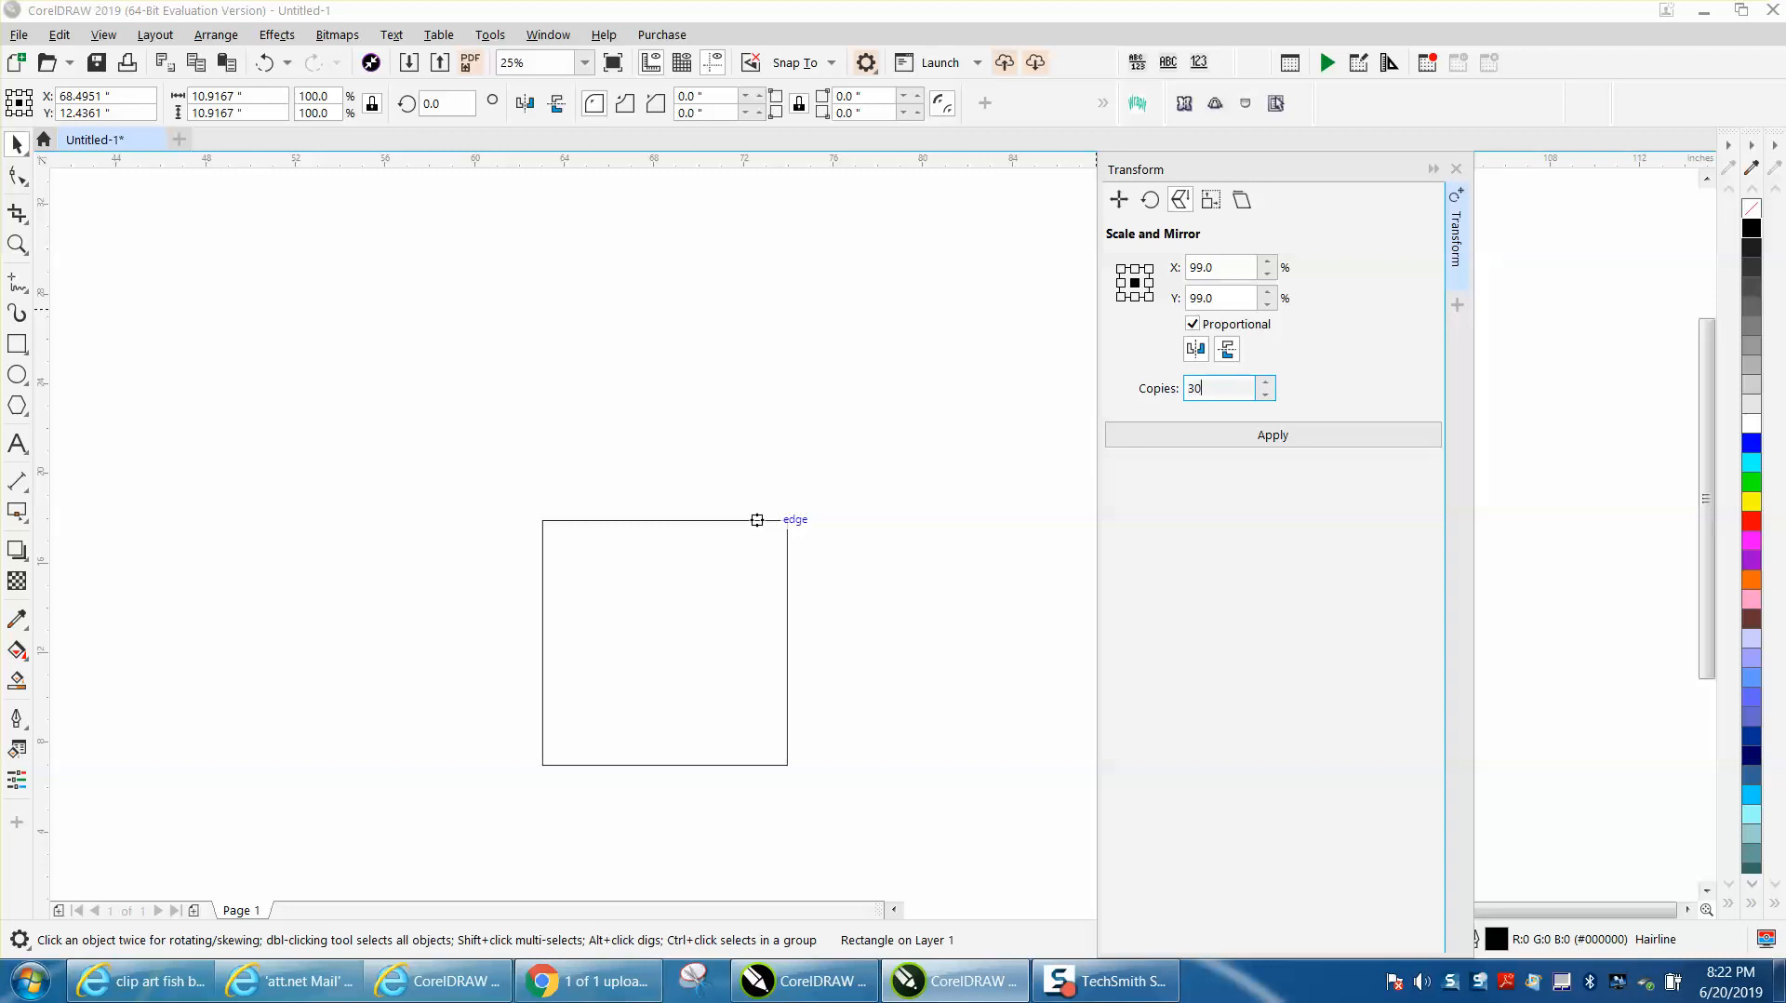
pyautogui.write('0')
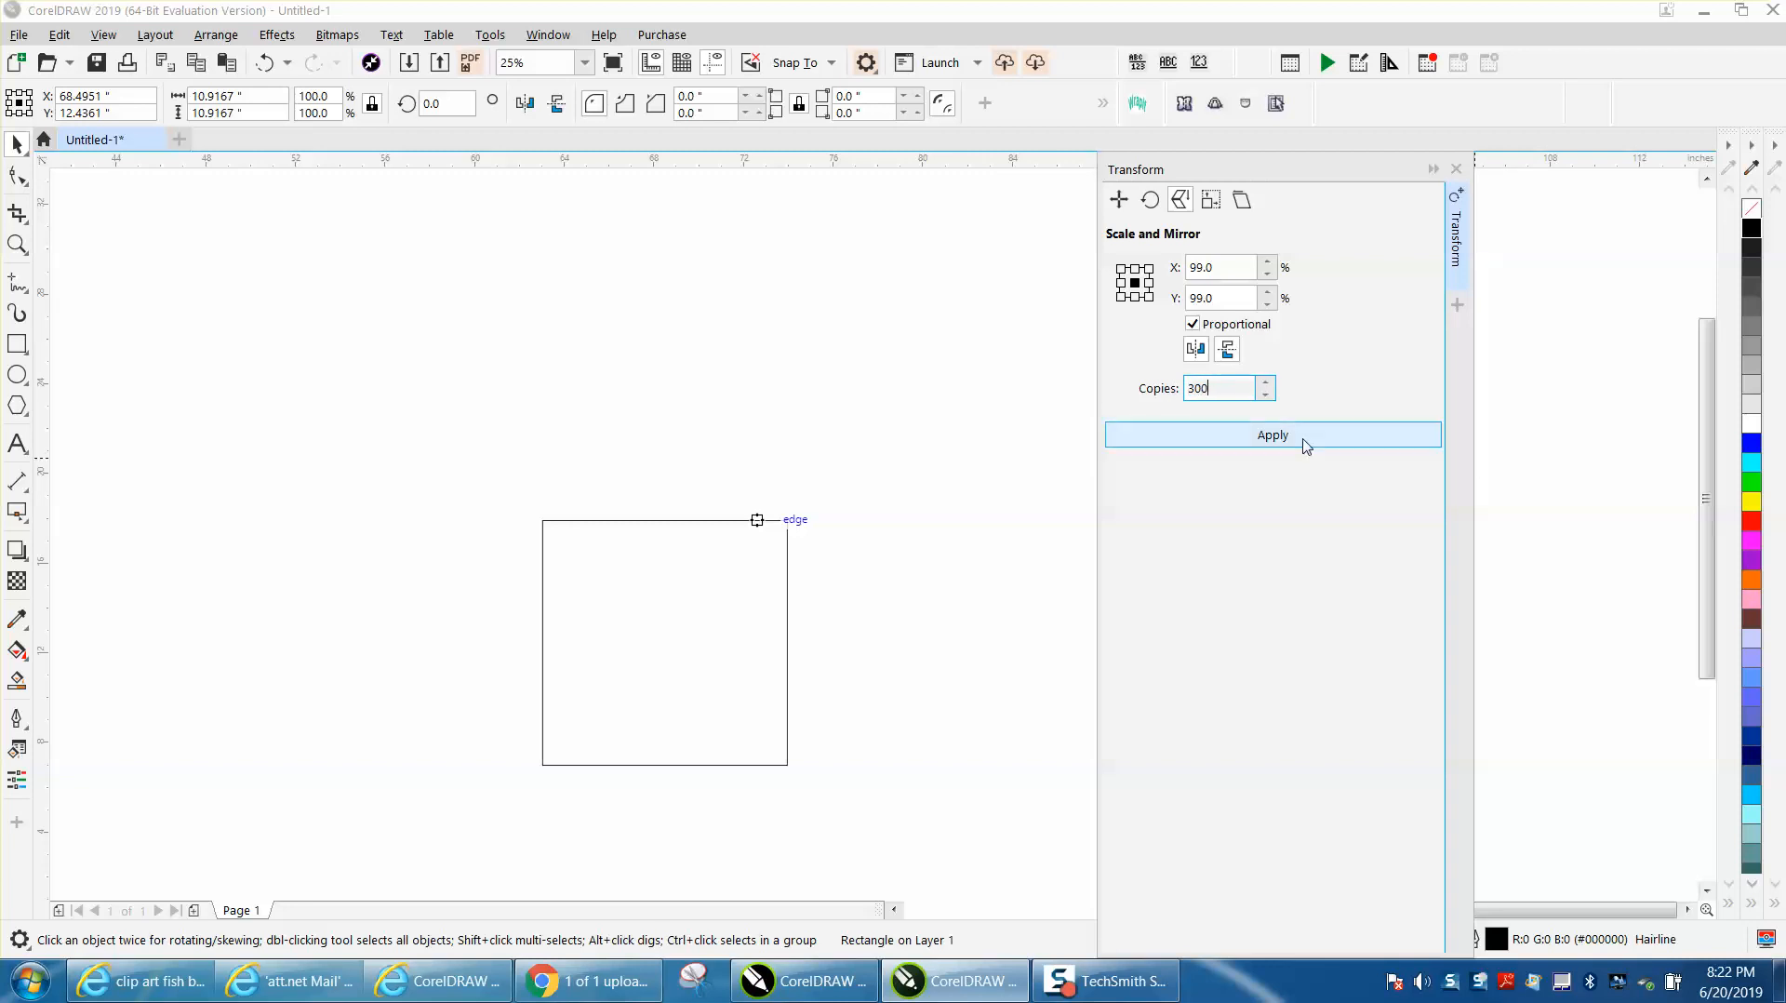
pyautogui.click(1272, 435)
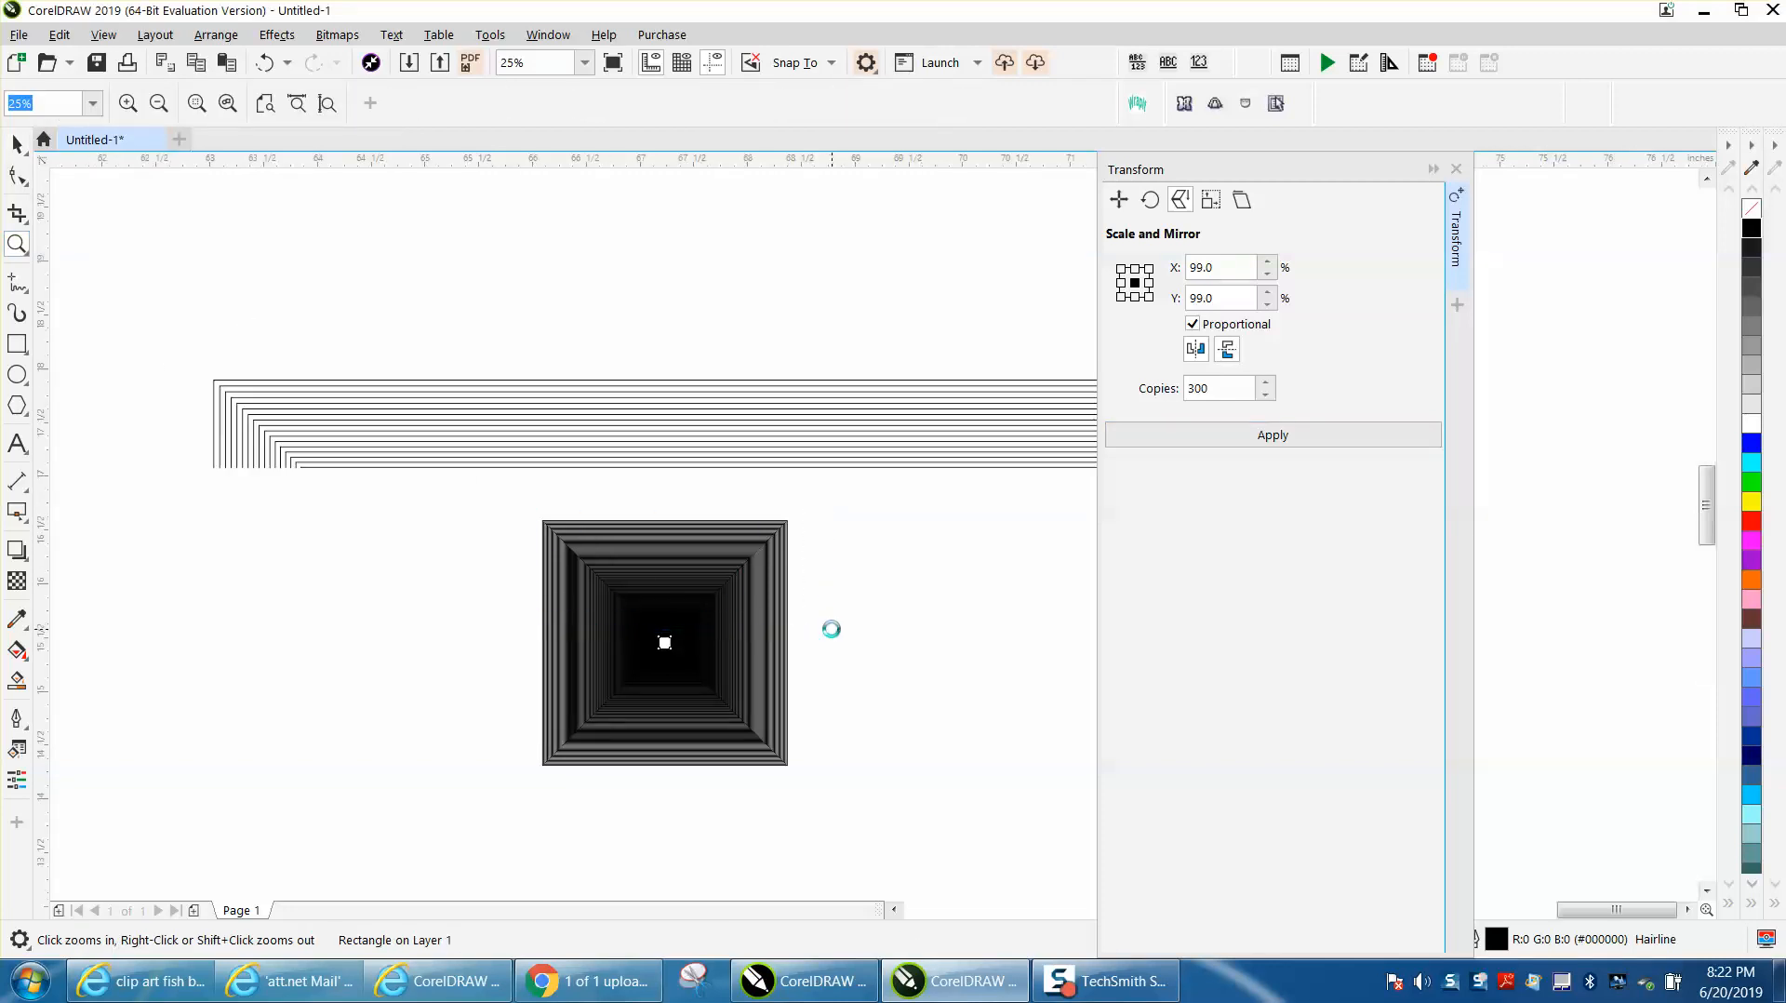
pyautogui.click(831, 628)
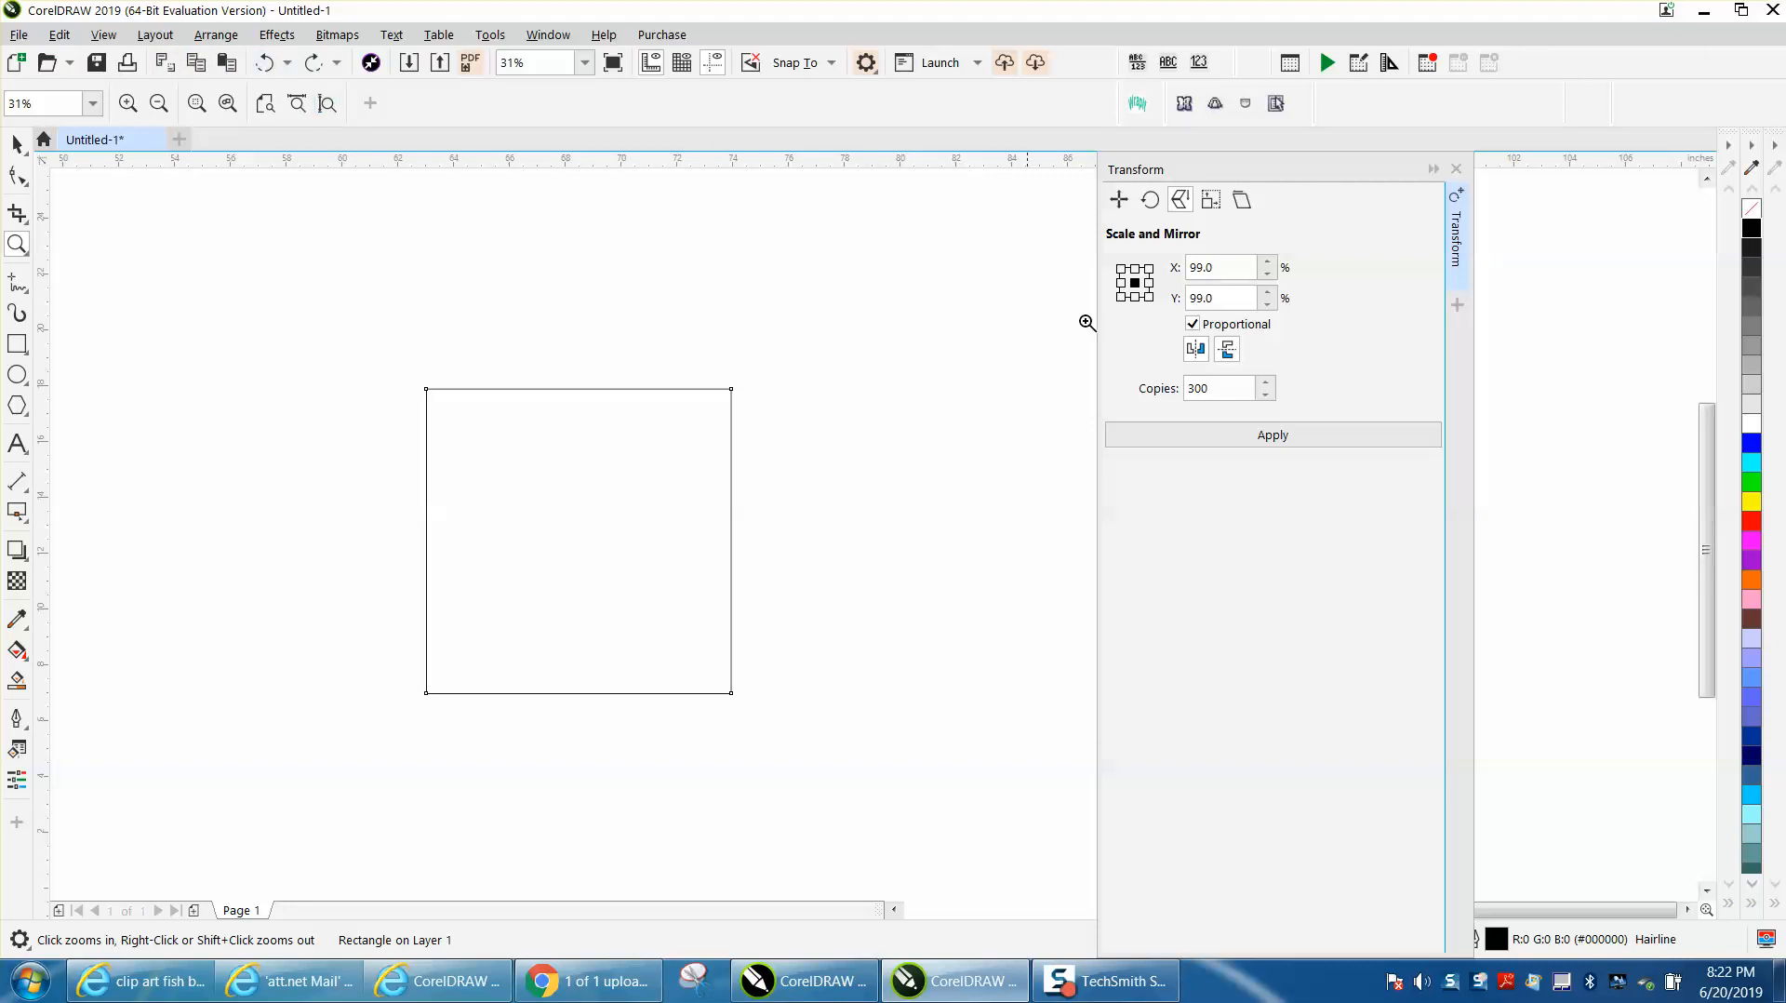
# Apply 30 concentric 99% copies and zoom into the top-left corner of the border.
pyautogui.tripleClick(1219, 389)
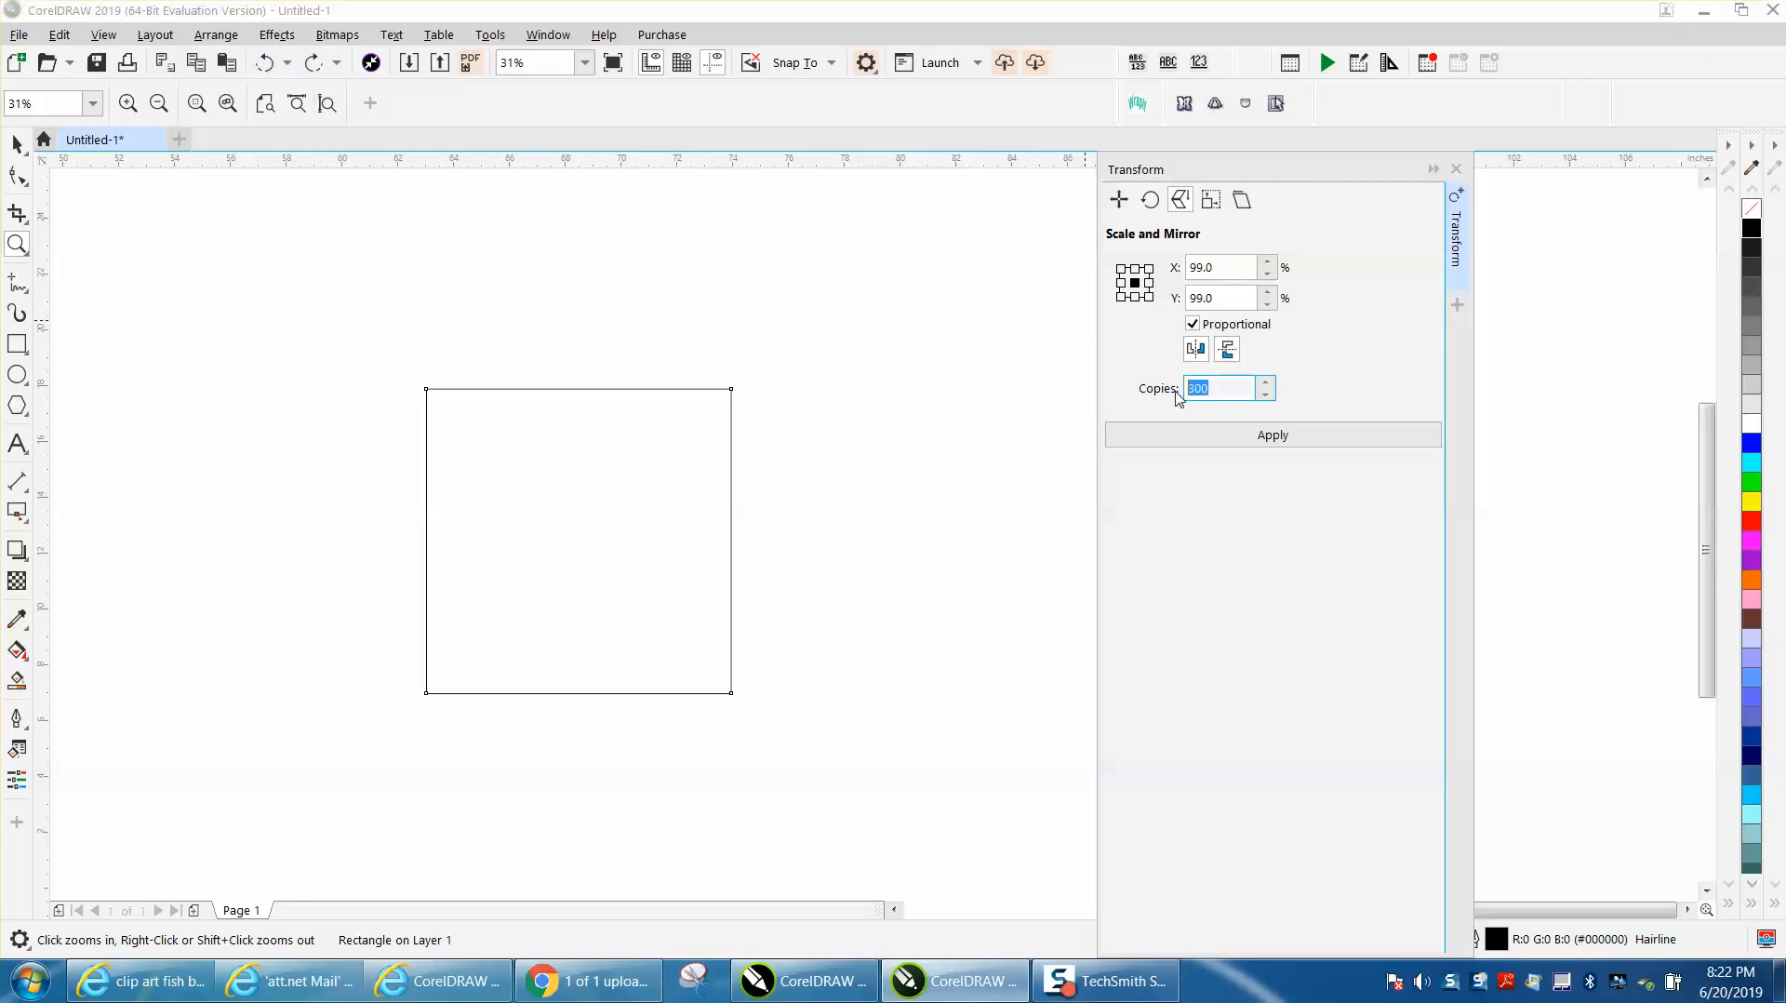
pyautogui.click(1273, 435)
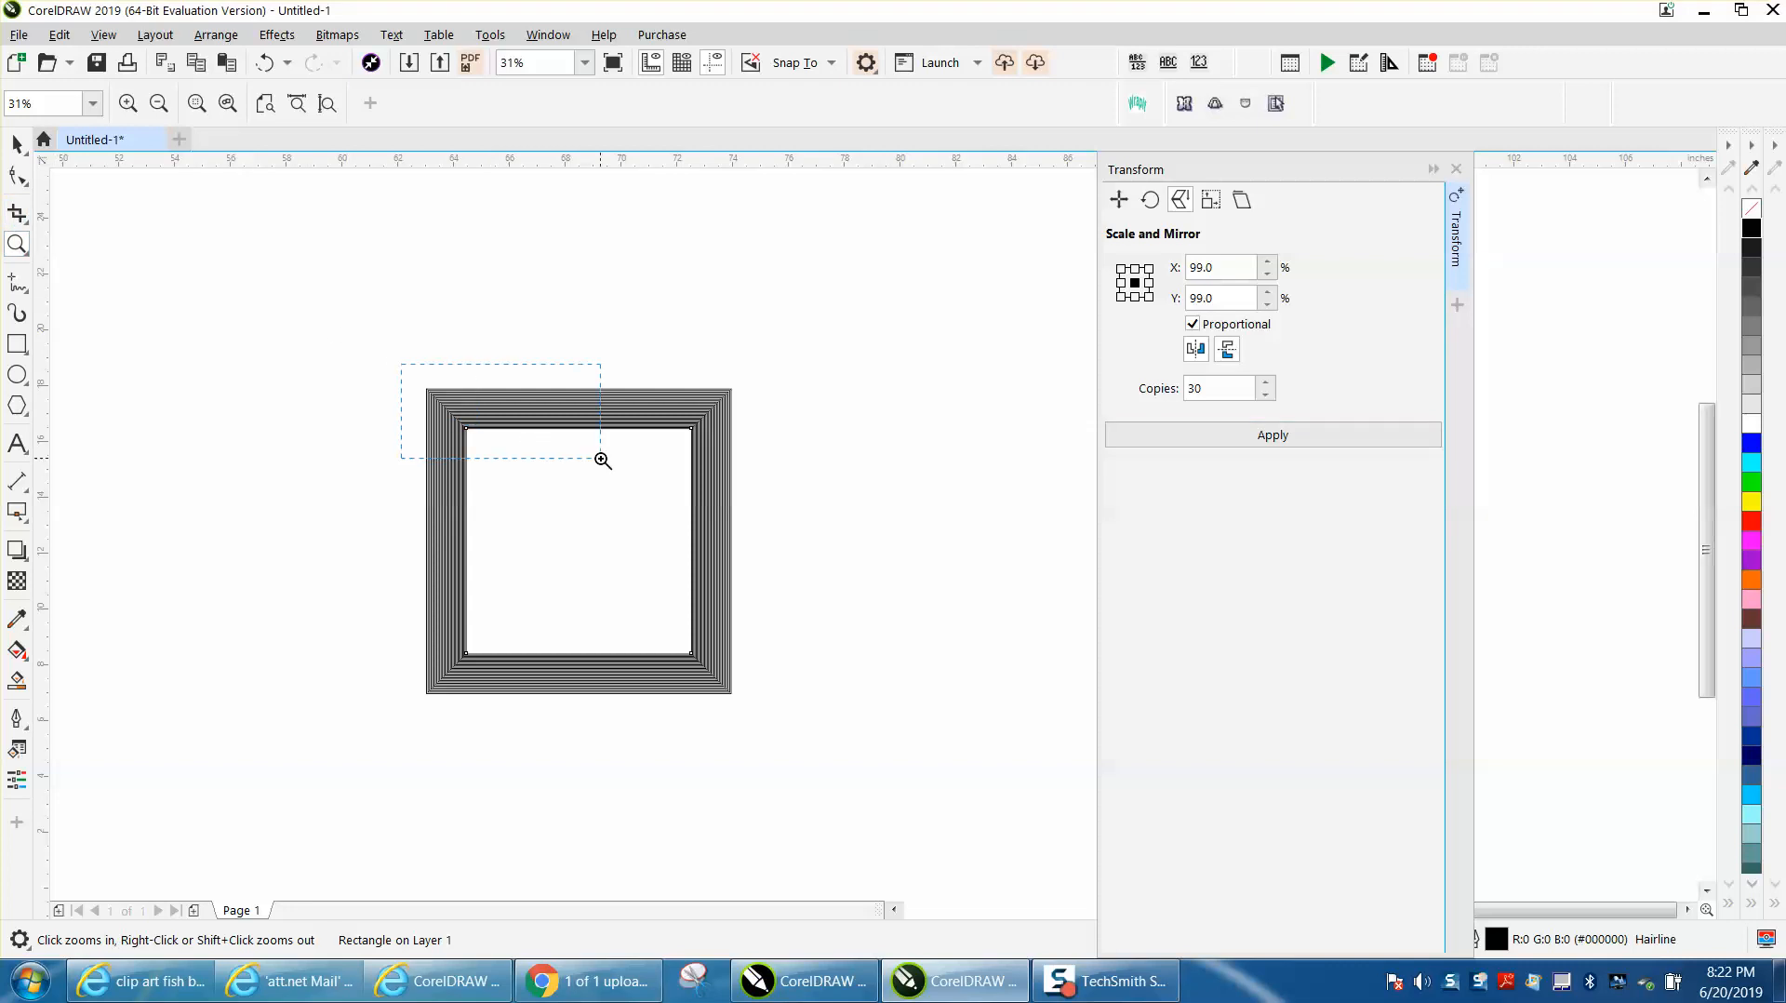
pyautogui.click(602, 460)
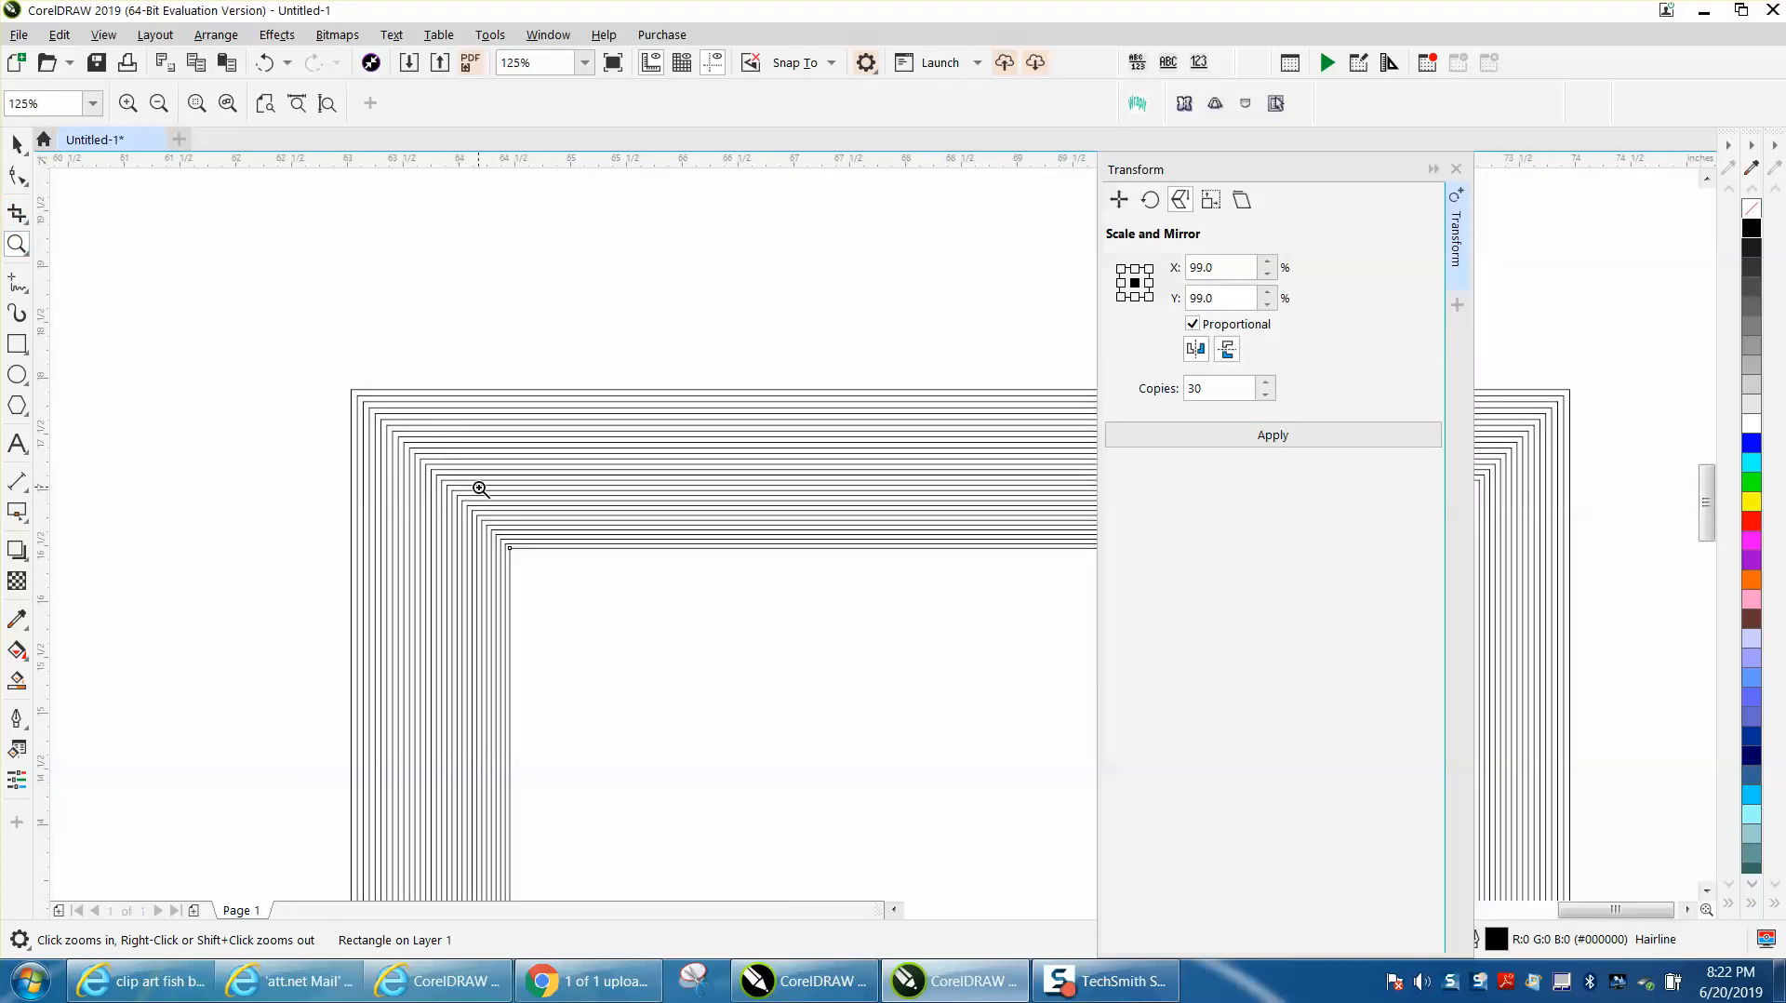
pyautogui.click(478, 489)
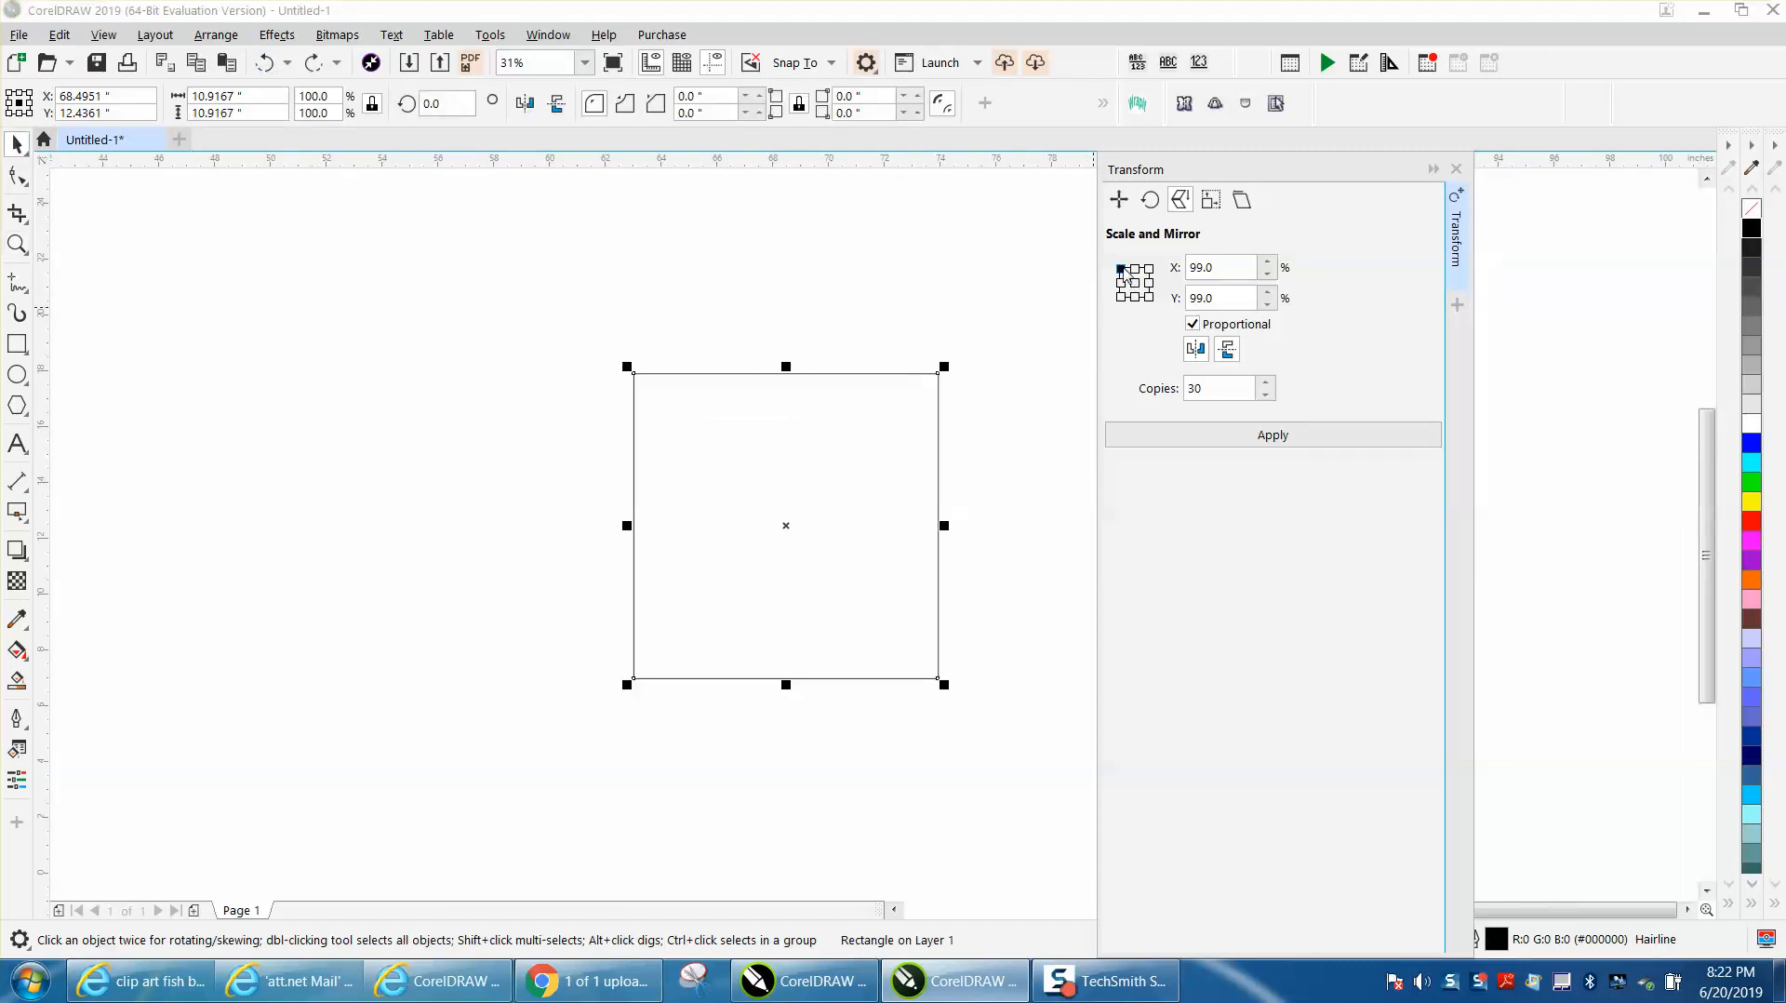
# Apply the scale transform from the top-left anchor, adding a diagonal copy.
pyautogui.click(1272, 435)
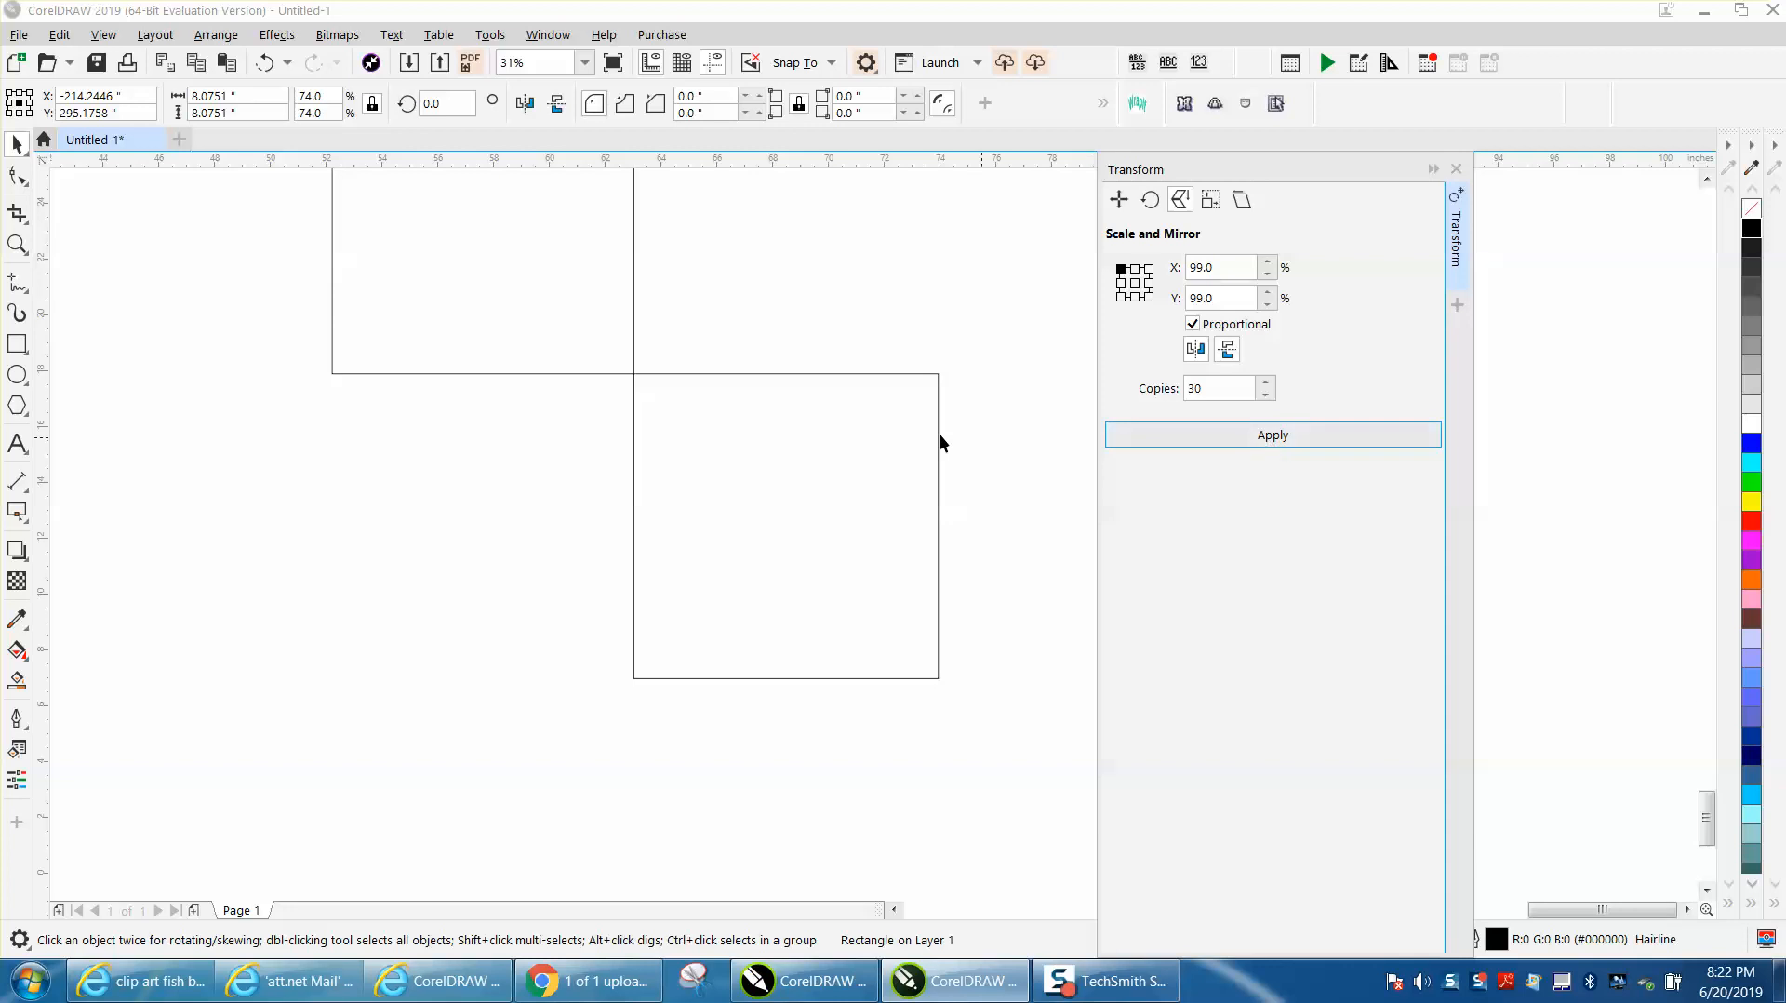